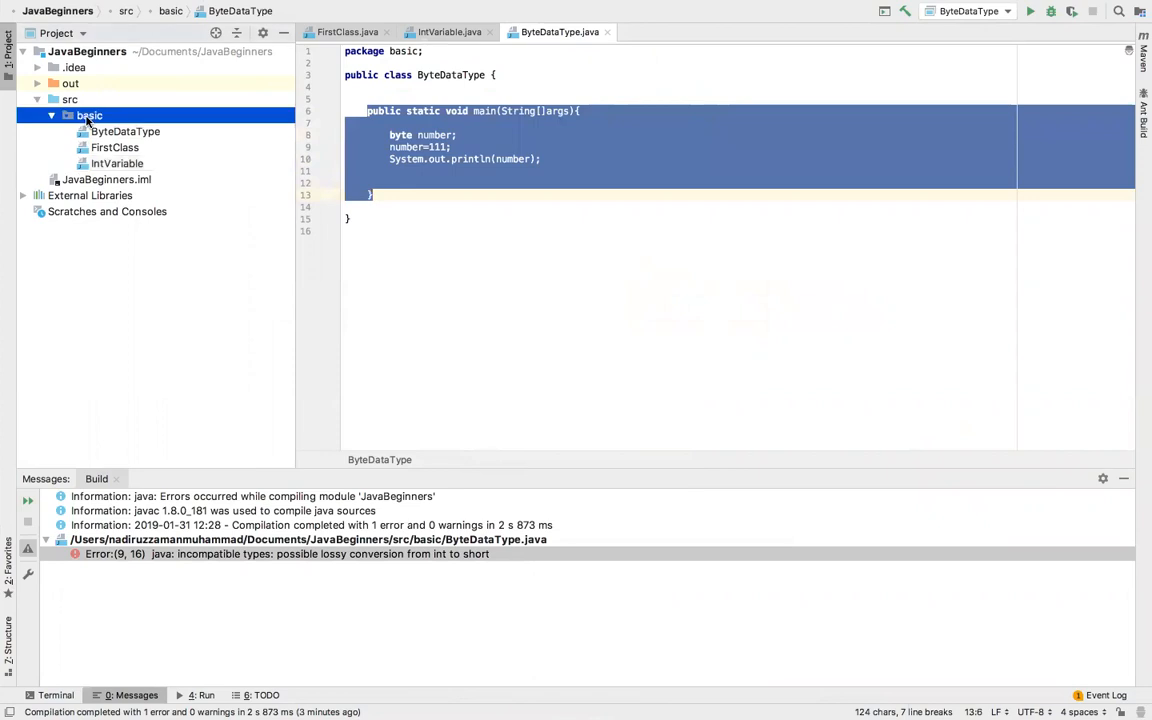
# Step: Create a new Java class named ShortDataType in the basic package
pyautogui.rightClick(88, 114)
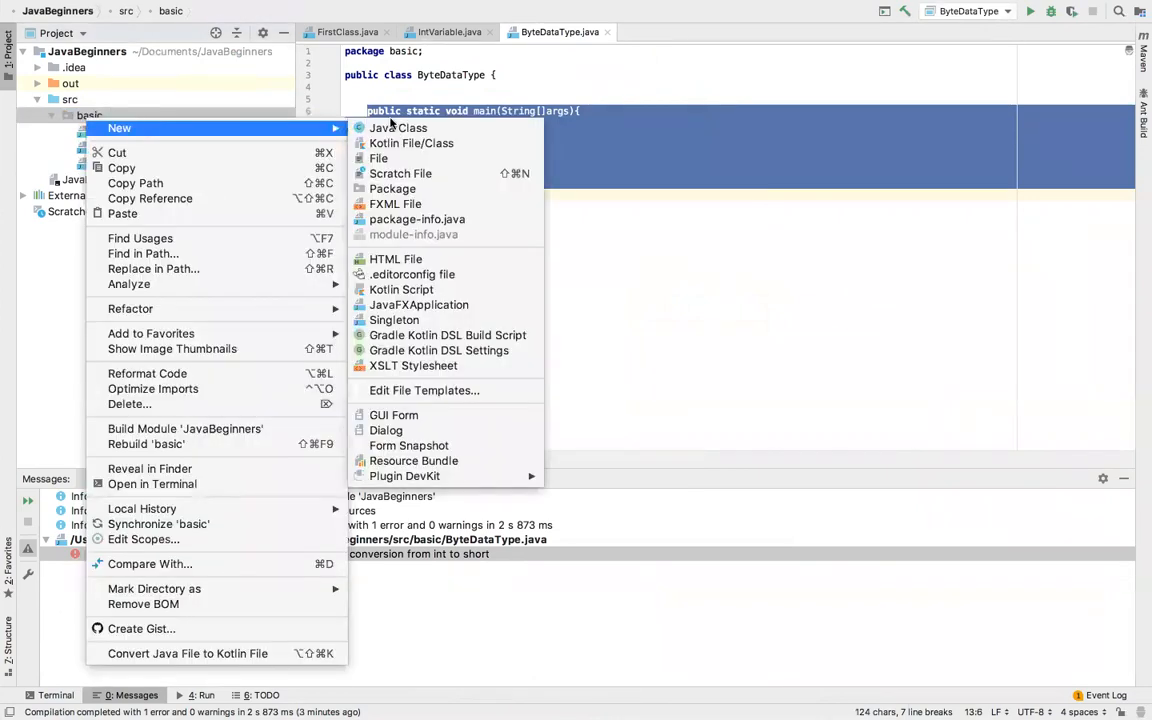
pyautogui.click(398, 128)
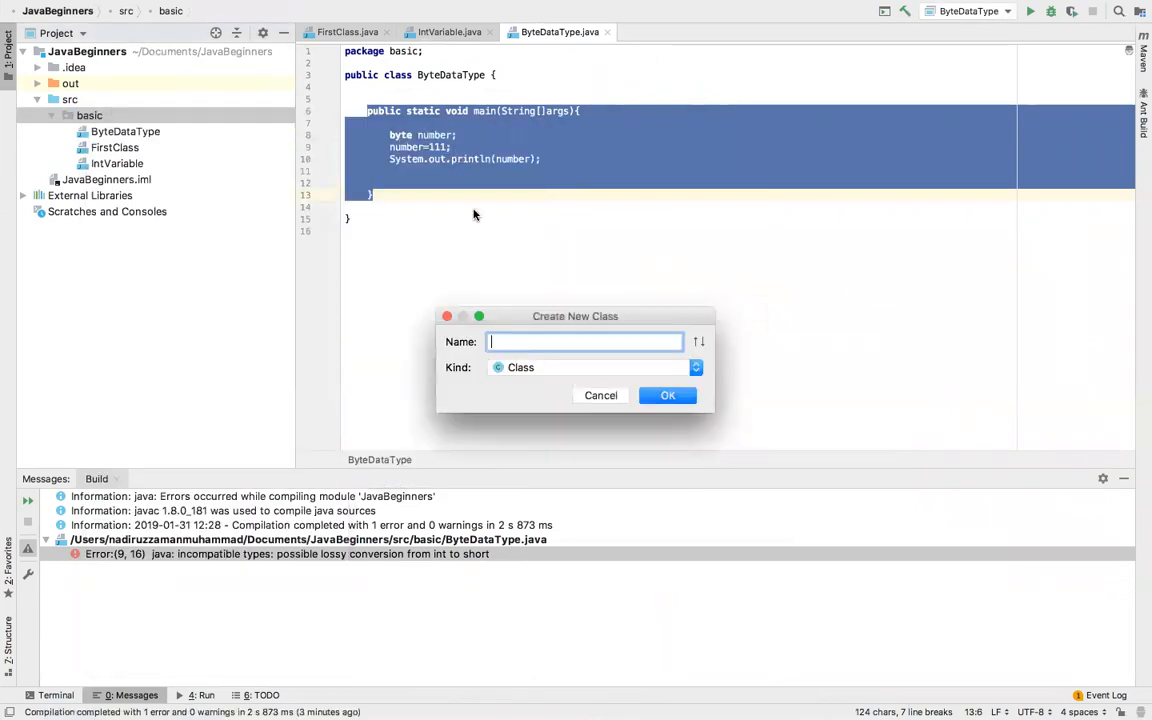
pyautogui.write('Short')
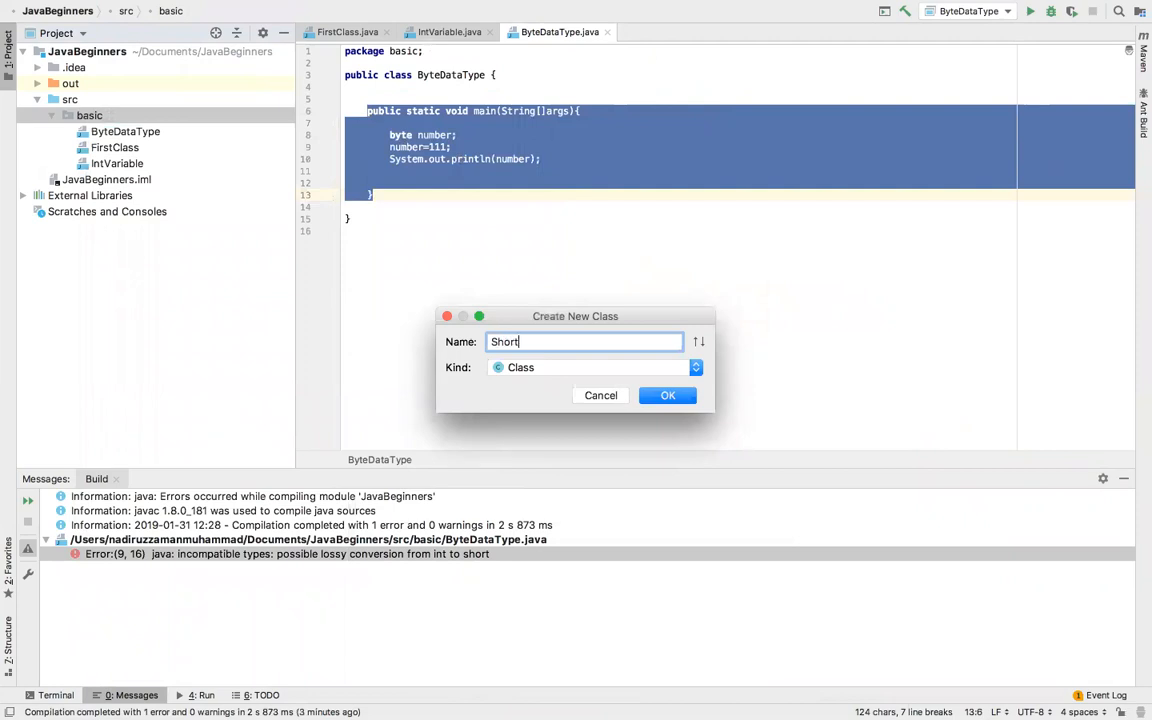
pyautogui.write('Data')
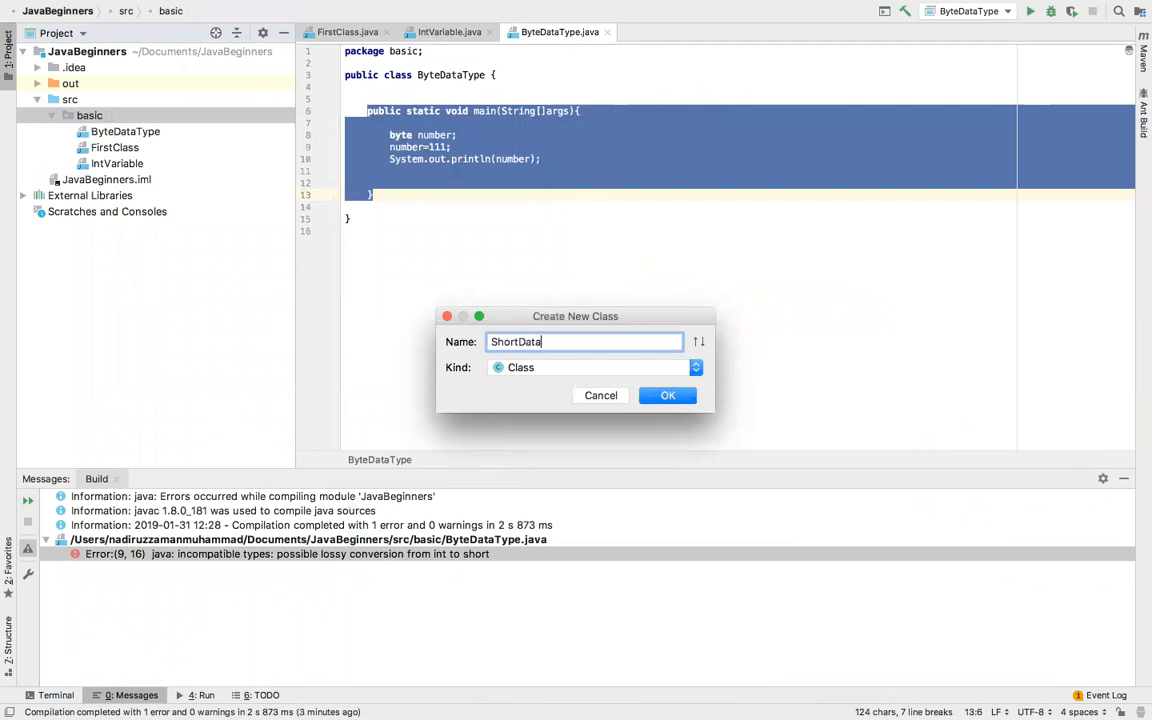
pyautogui.write('T')
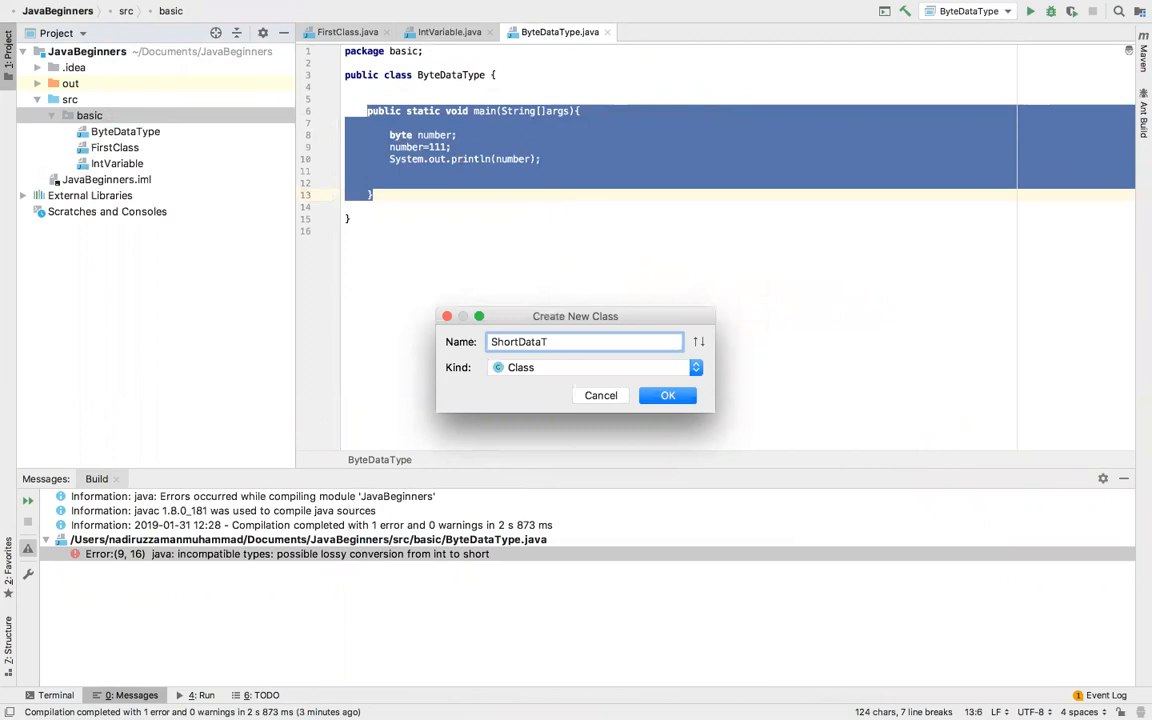
pyautogui.write('ype')
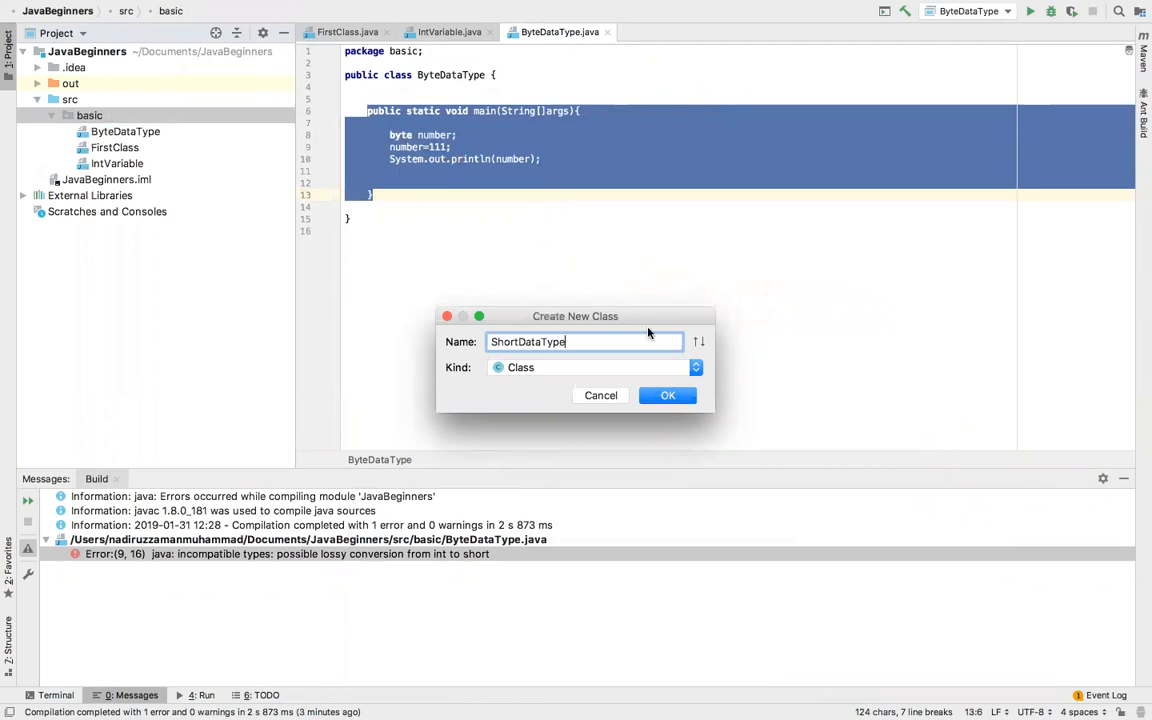
pyautogui.click(668, 396)
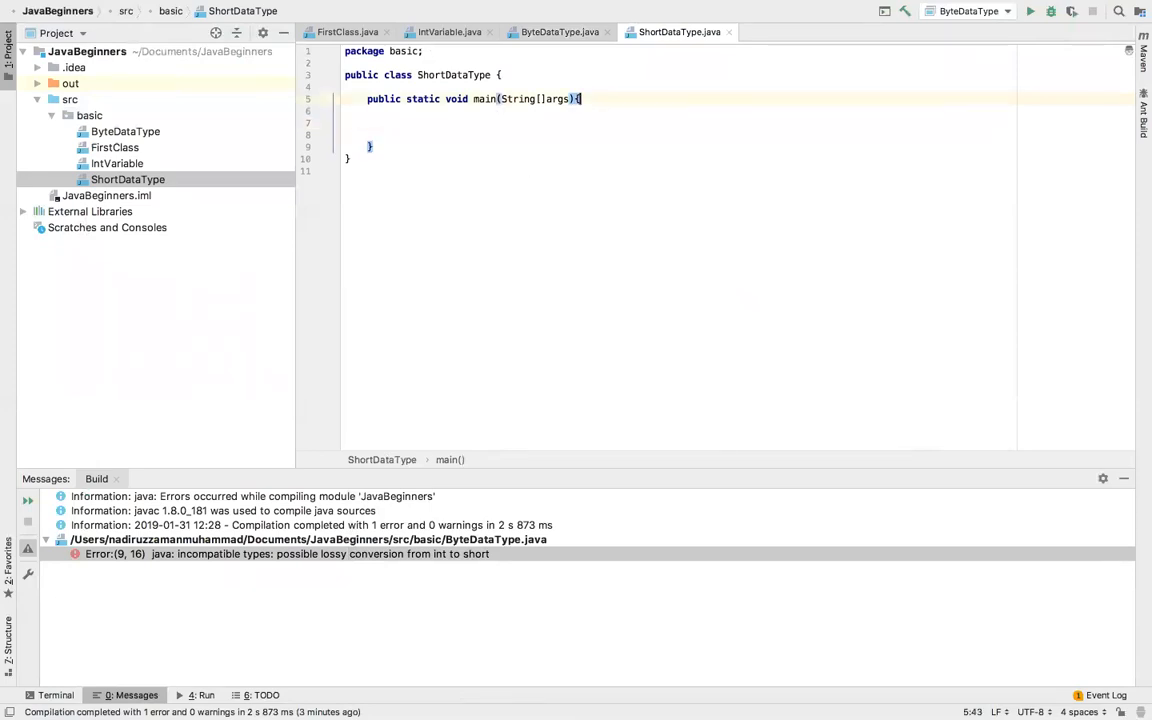
# Step: Declare short number=234; on a new line inside main, fixing typos
pyautogui.press('enter')
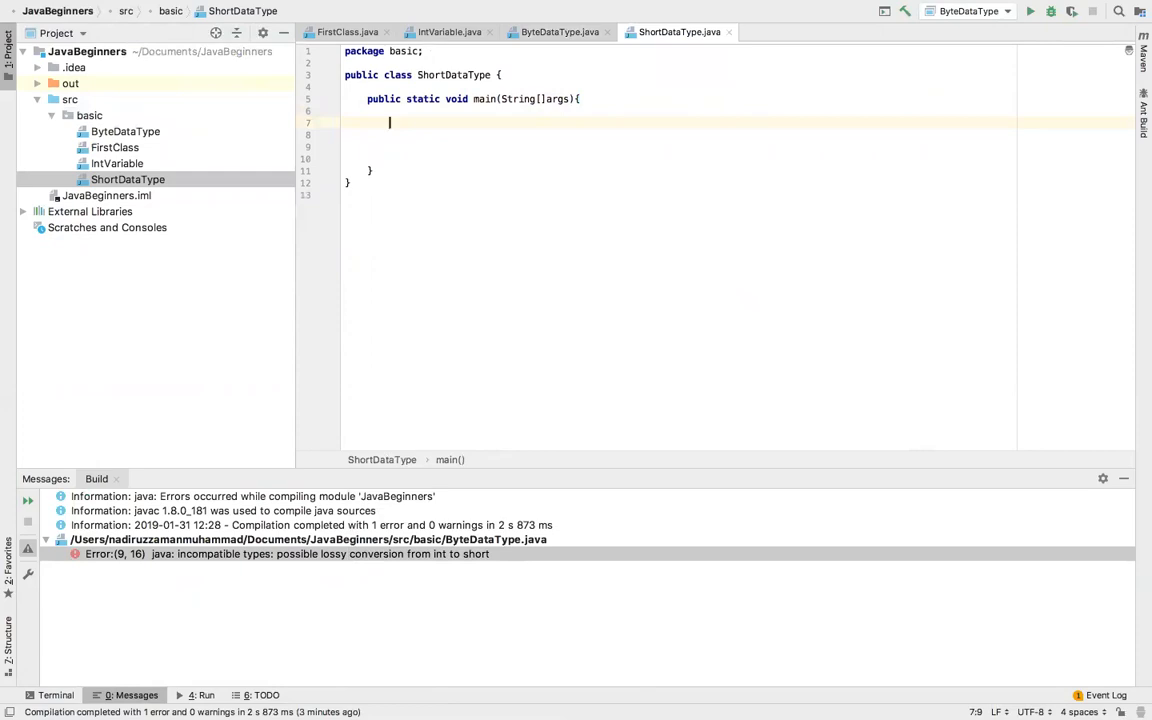
pyautogui.write('dhort')
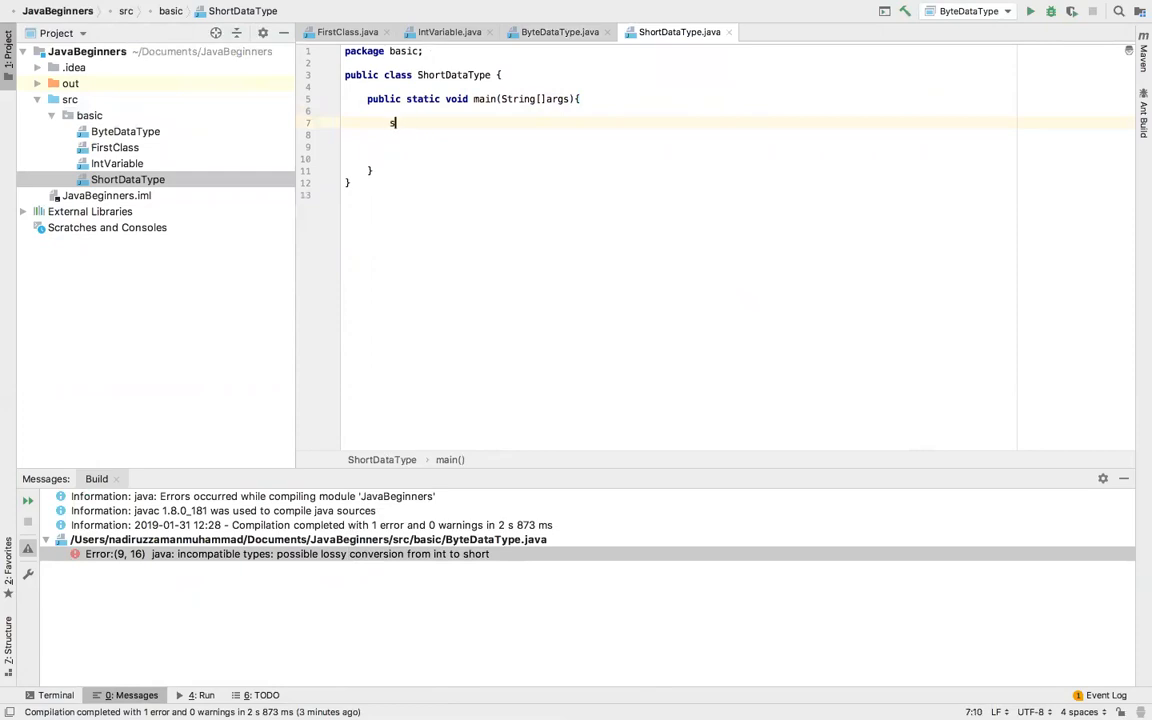
pyautogui.write('hort')
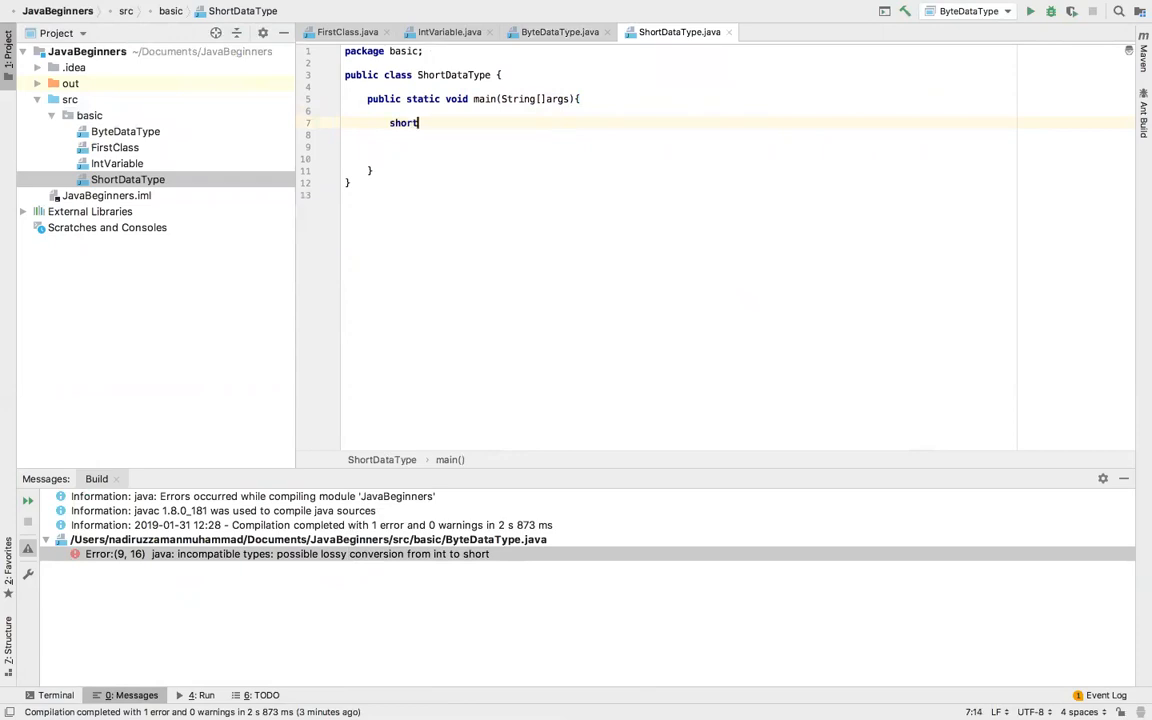
pyautogui.write('numbe')
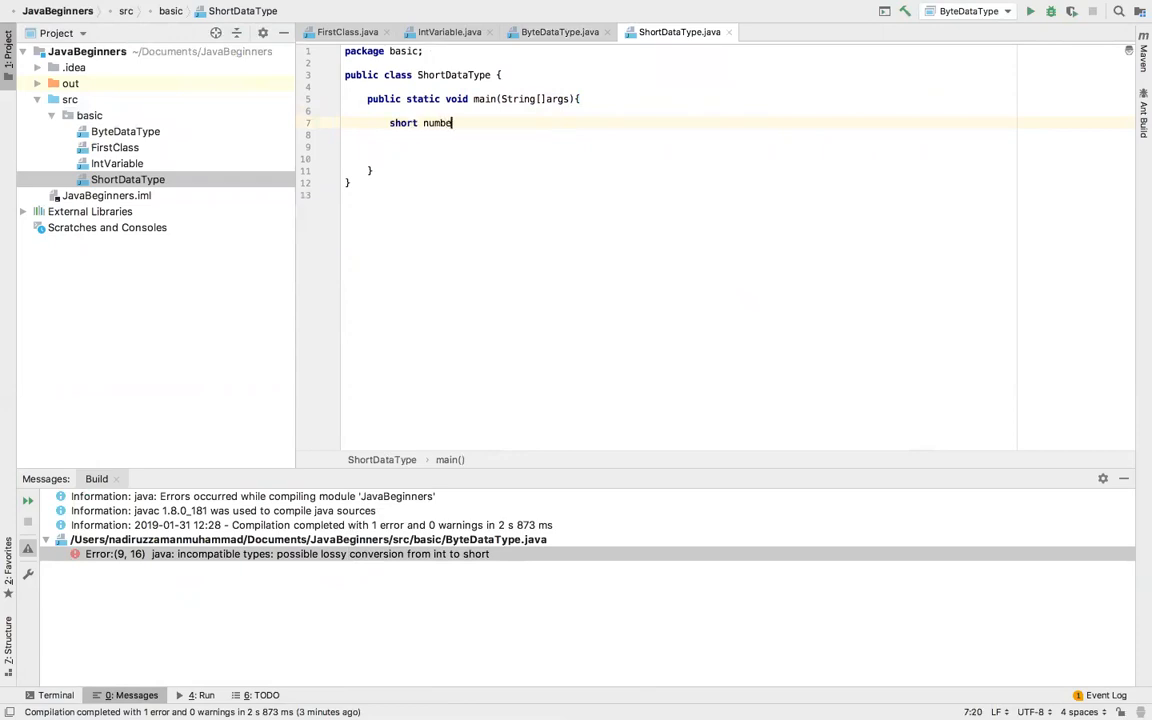
pyautogui.write('r=')
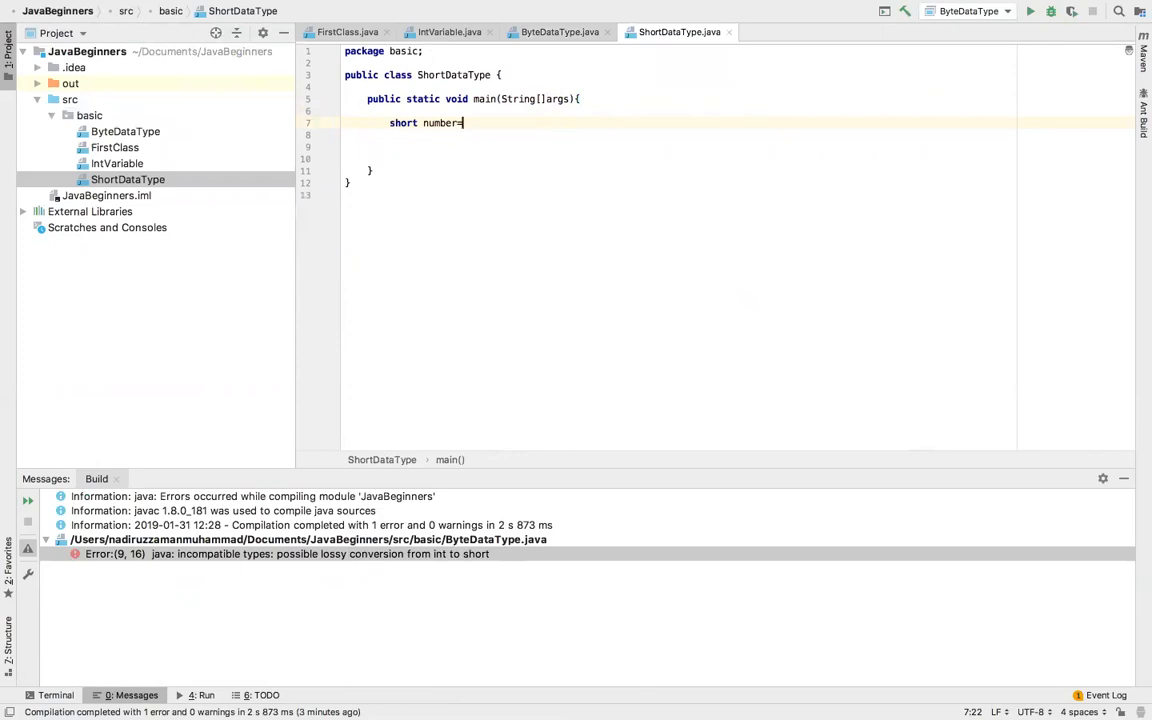
pyautogui.press('Backspace')
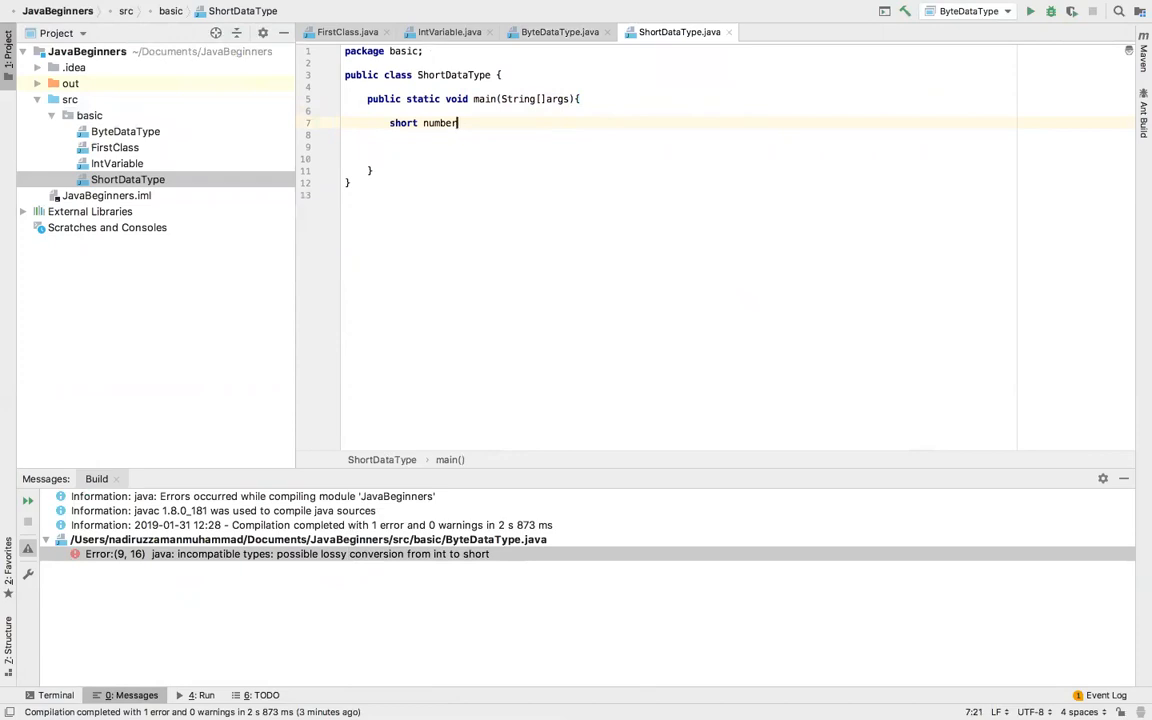
pyautogui.write('=')
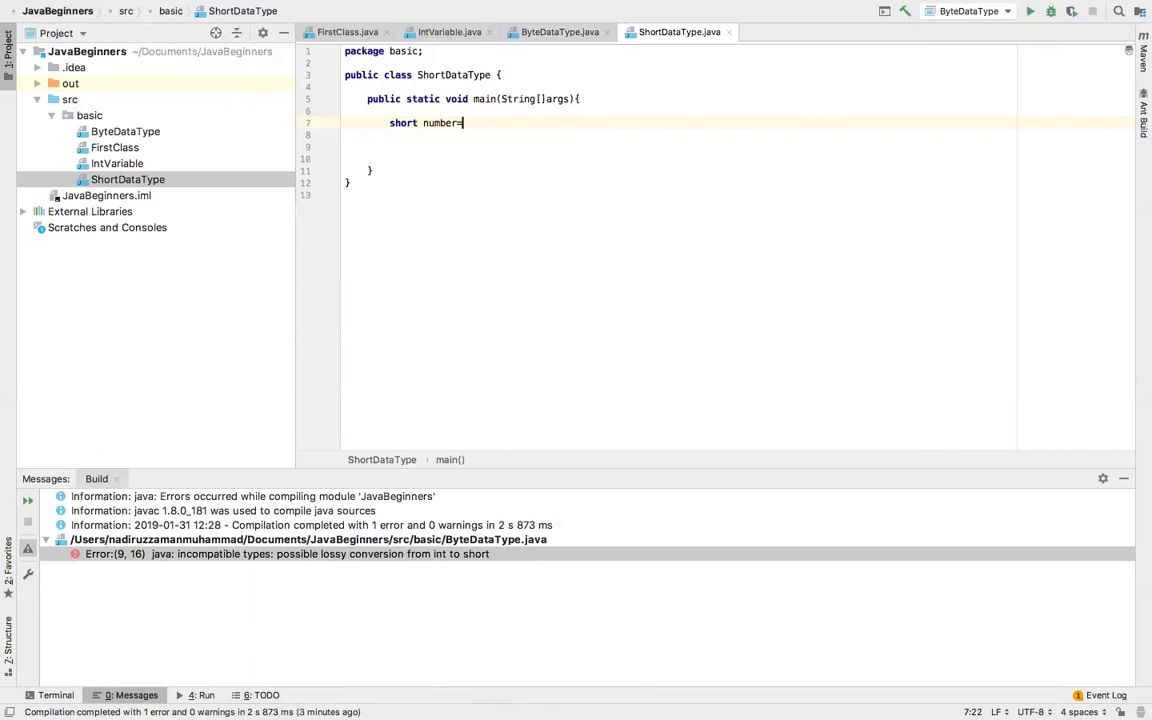
pyautogui.write('234;')
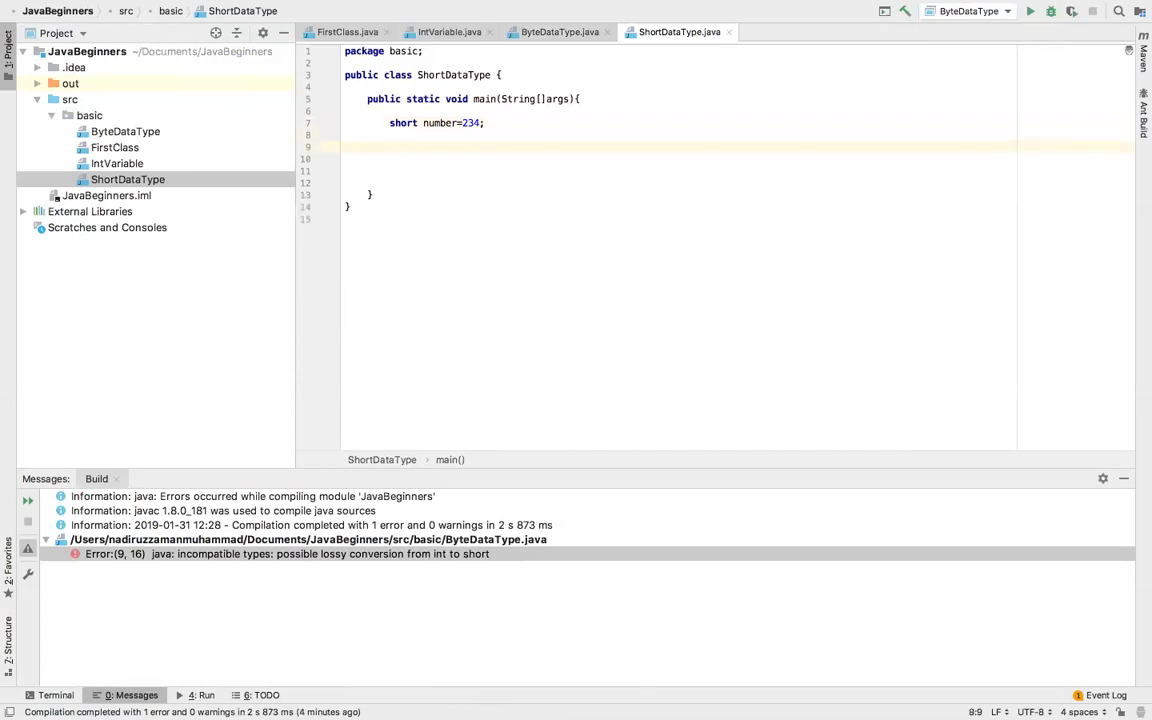
# Step: Add System.out.println(number) after the declaration using the println suggestion
pyautogui.write('Sy')
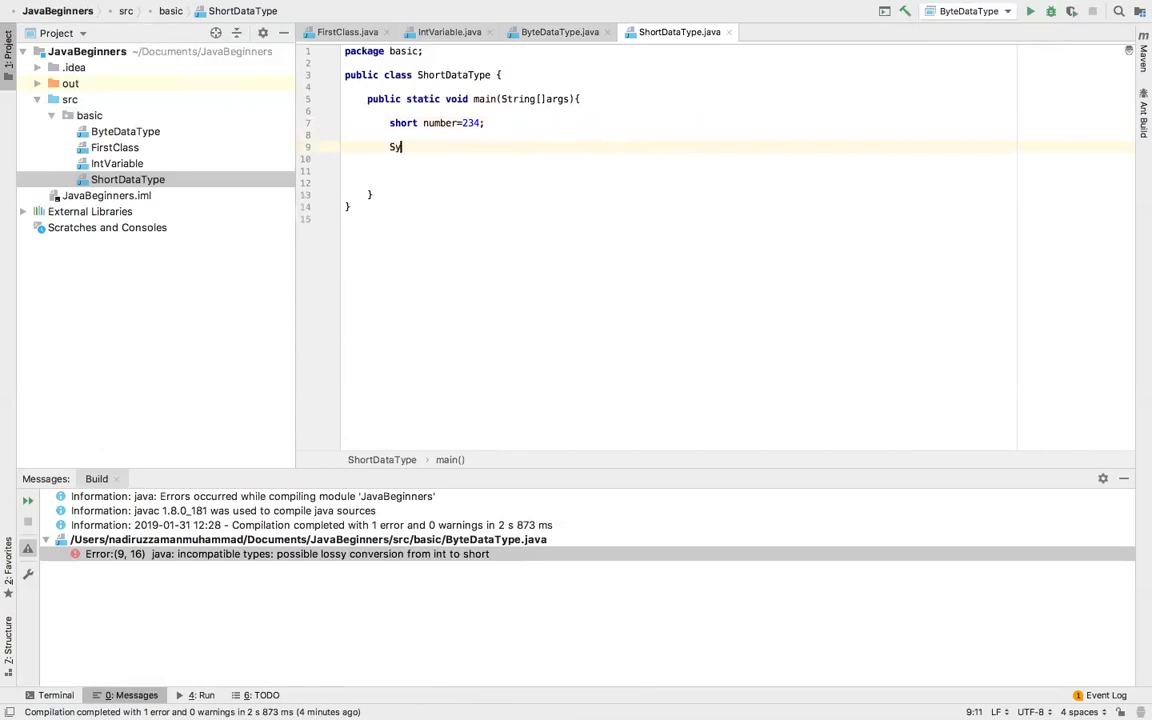
pyautogui.write('stem')
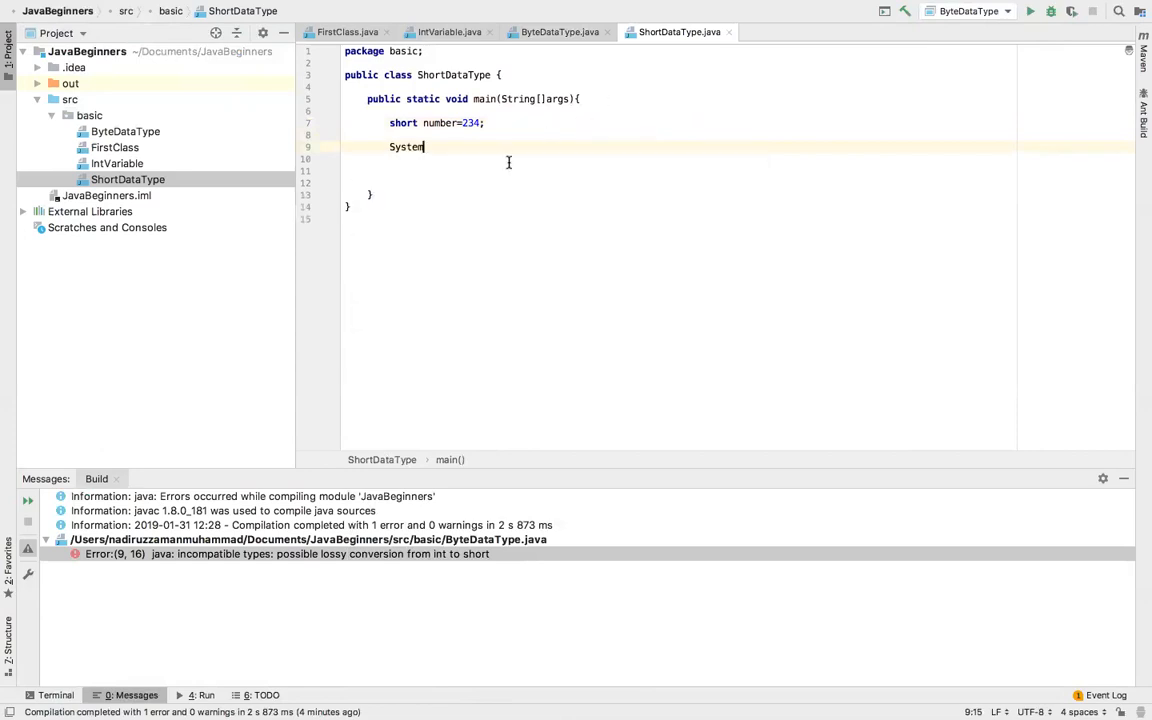
pyautogui.write('.out')
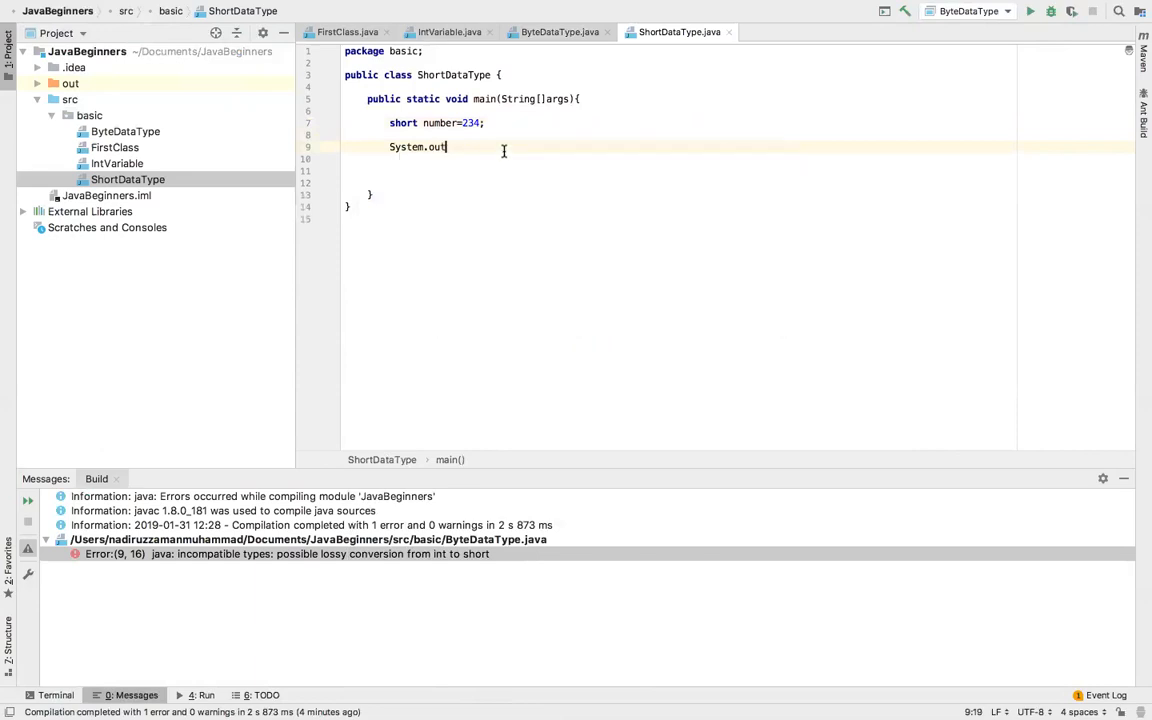
pyautogui.write('.')
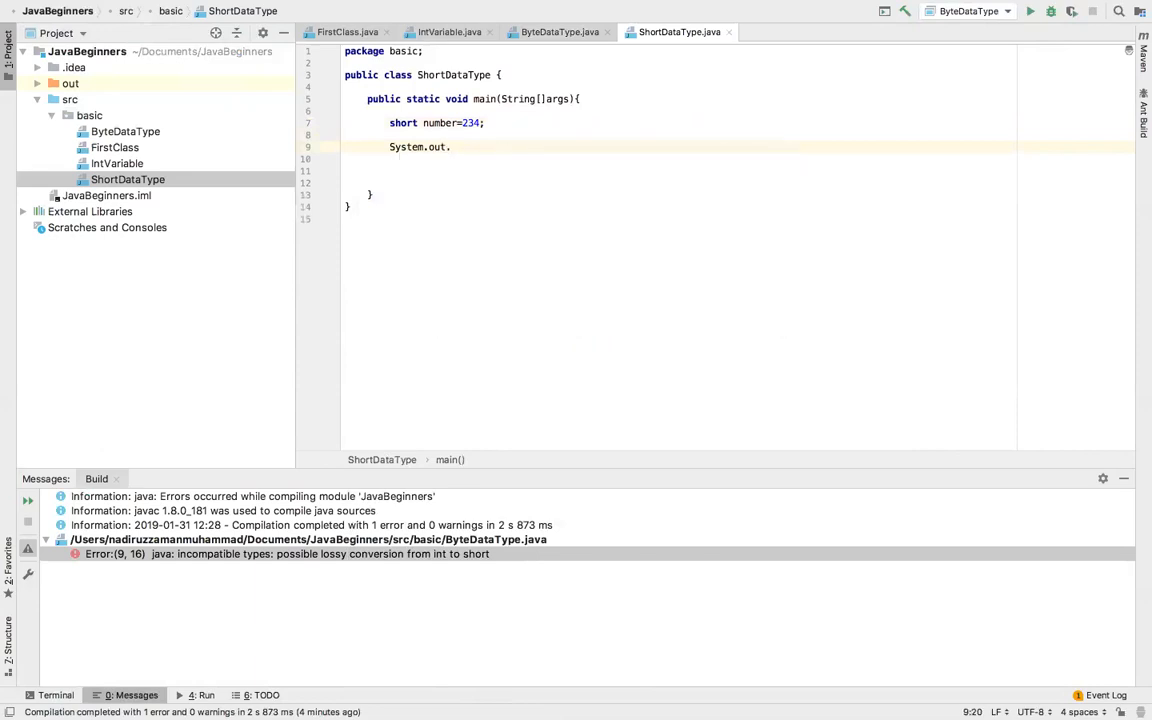
pyautogui.write('p')
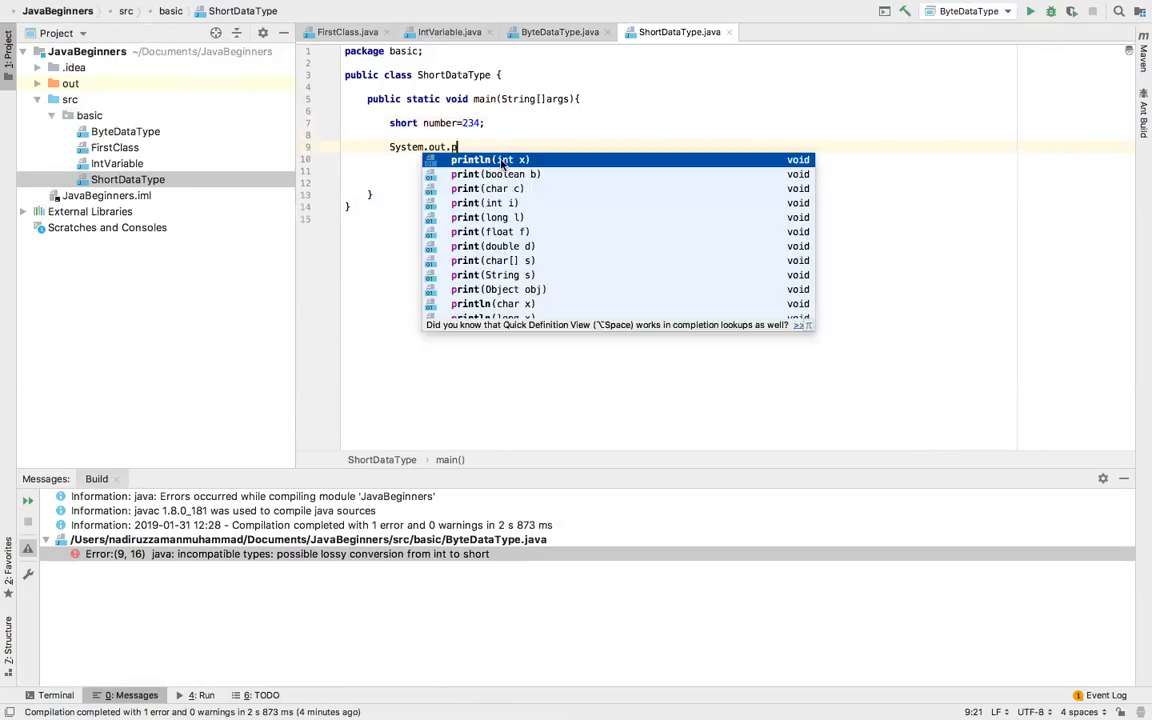
pyautogui.click(490, 160)
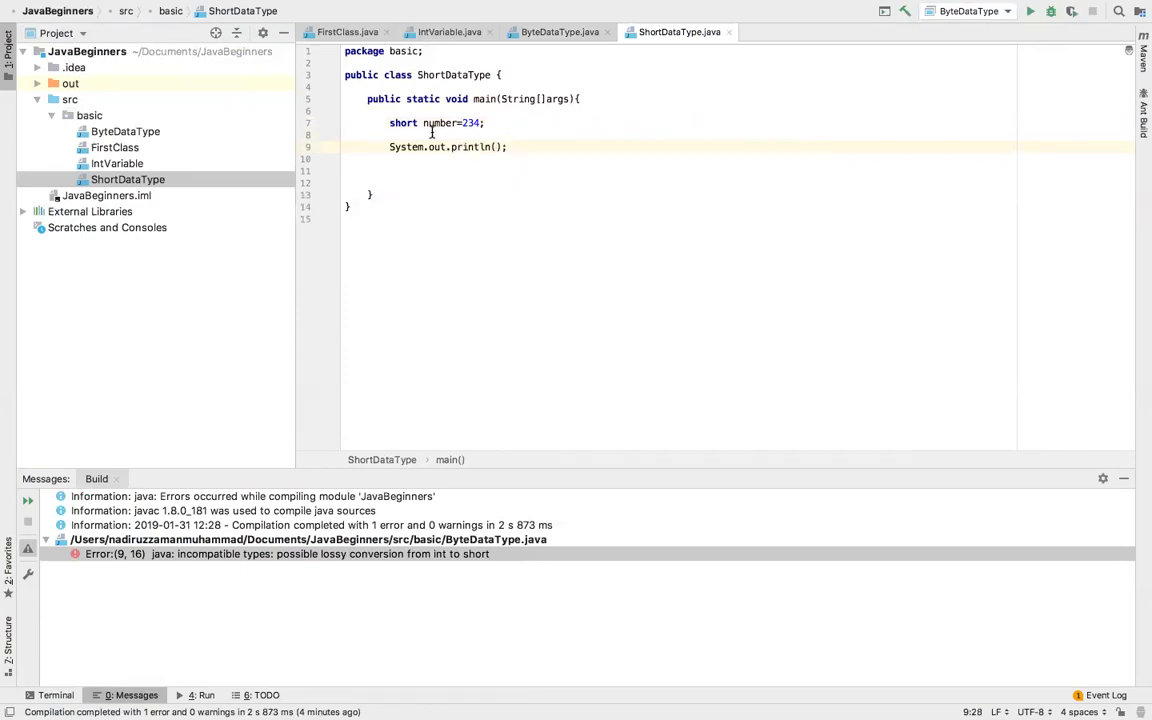
pyautogui.doubleClick(440, 122)
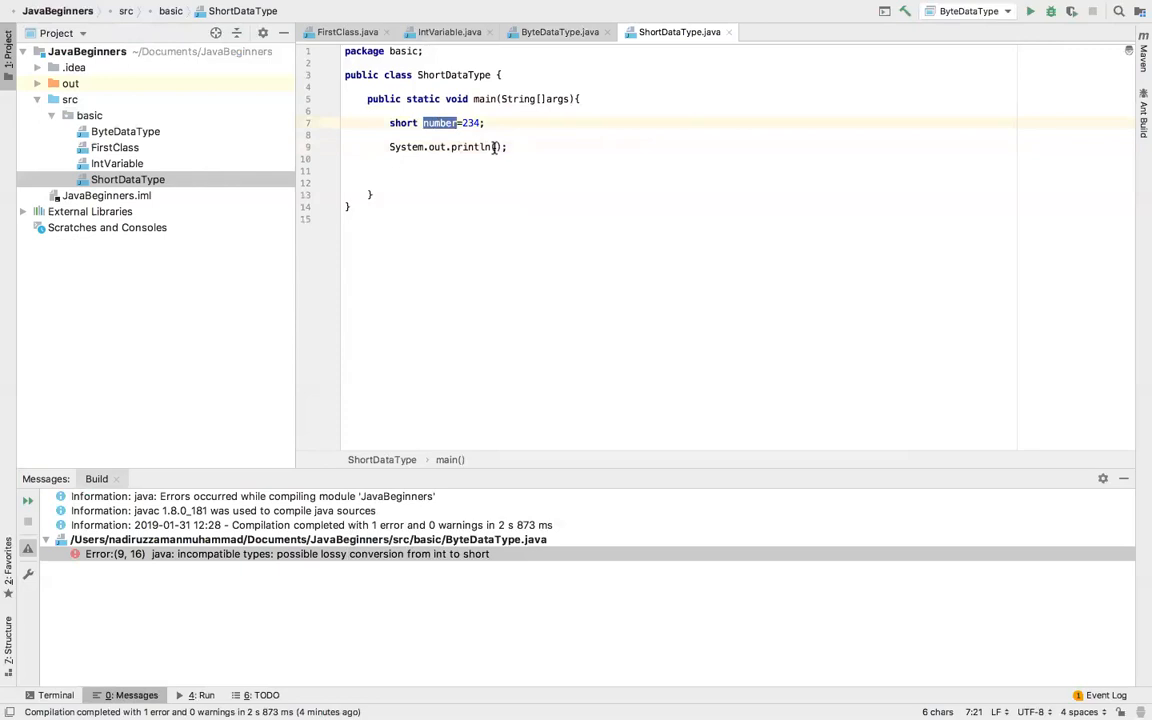
pyautogui.write('number')
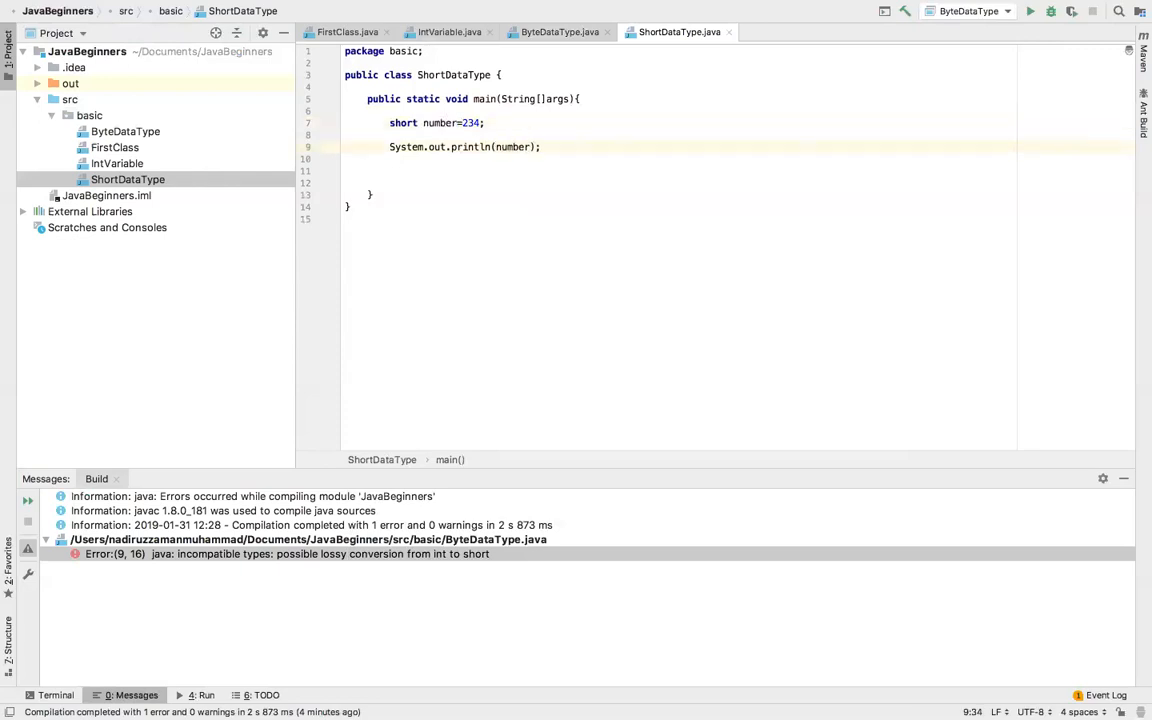
pyautogui.rightClick(450, 148)
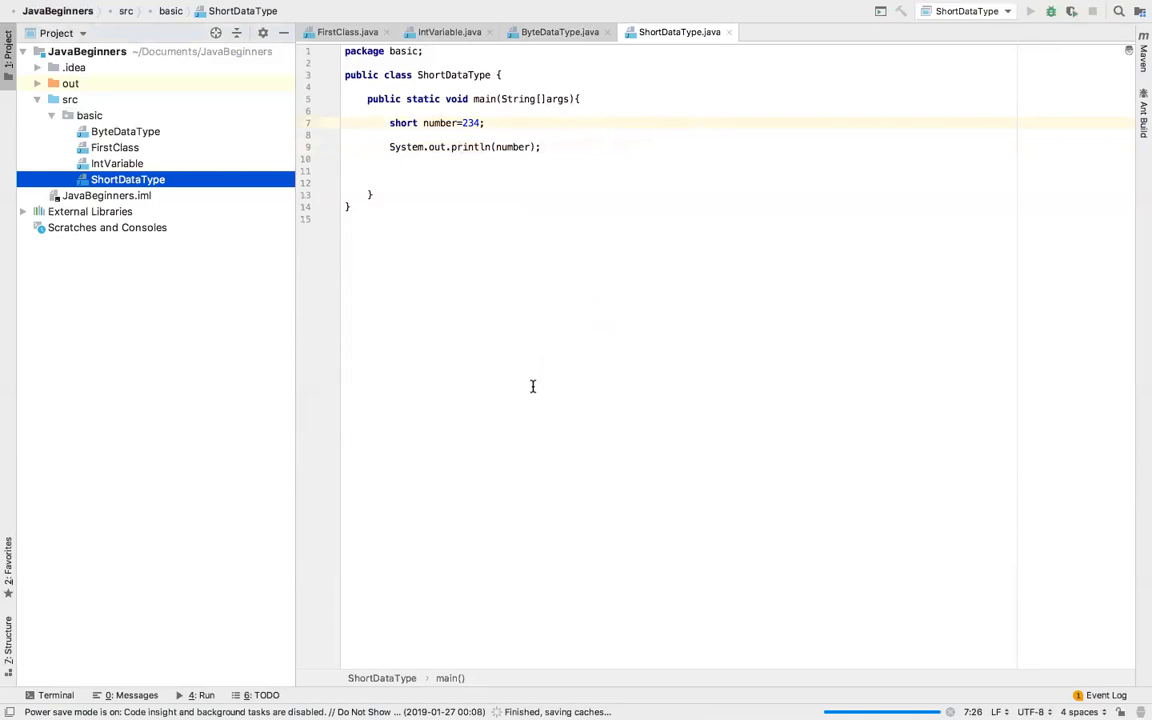
# Step: Run ShortDataType so the console prints 234 with exit code 0, then select the value 234
pyautogui.click(1050, 12)
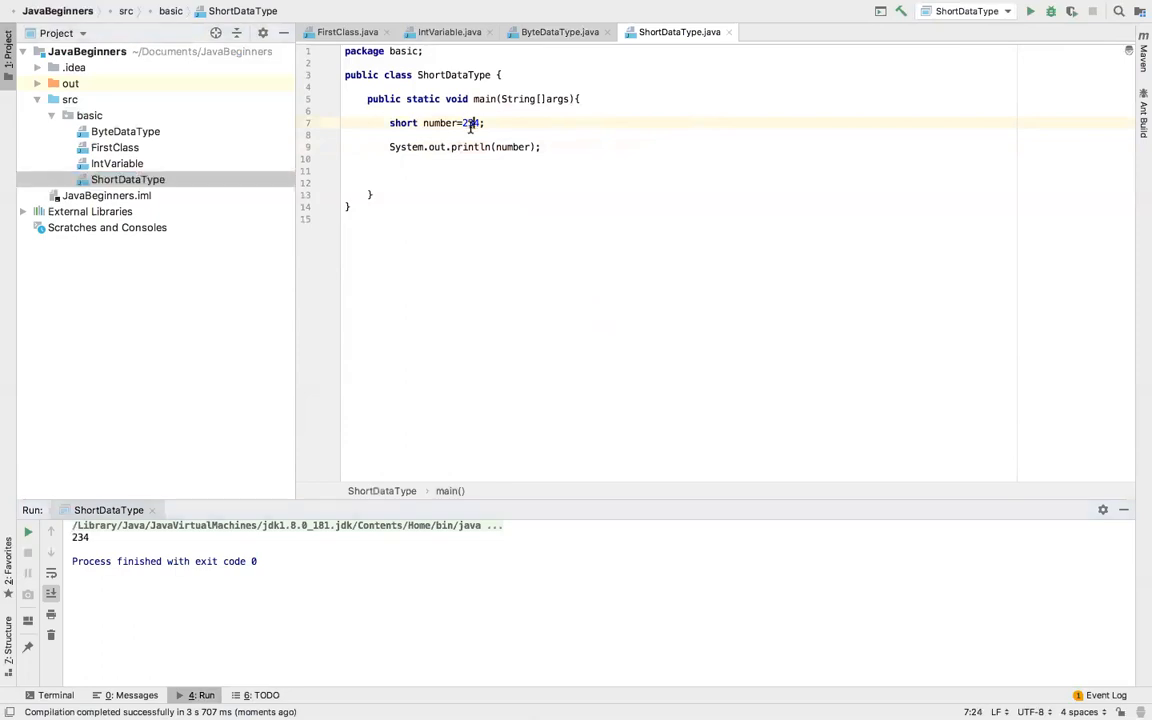
pyautogui.doubleClick(470, 122)
pyautogui.write('//')
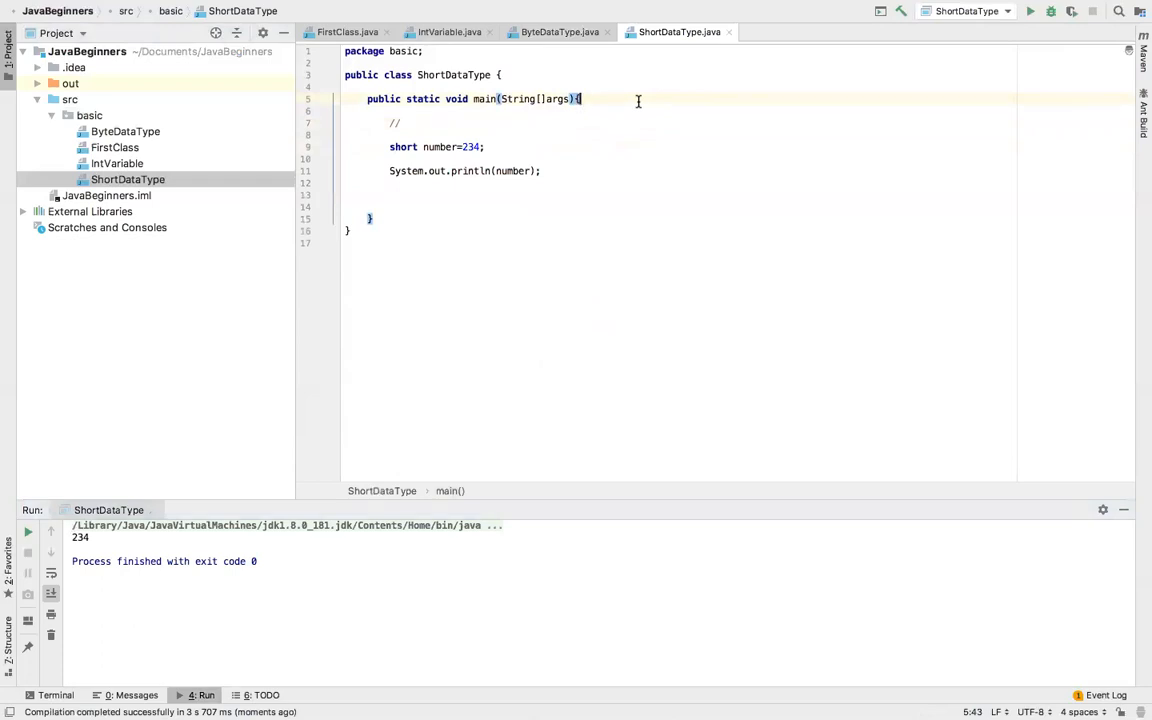
# Step: Begin the comment above the declaration with the word Short
pyautogui.write('SH')
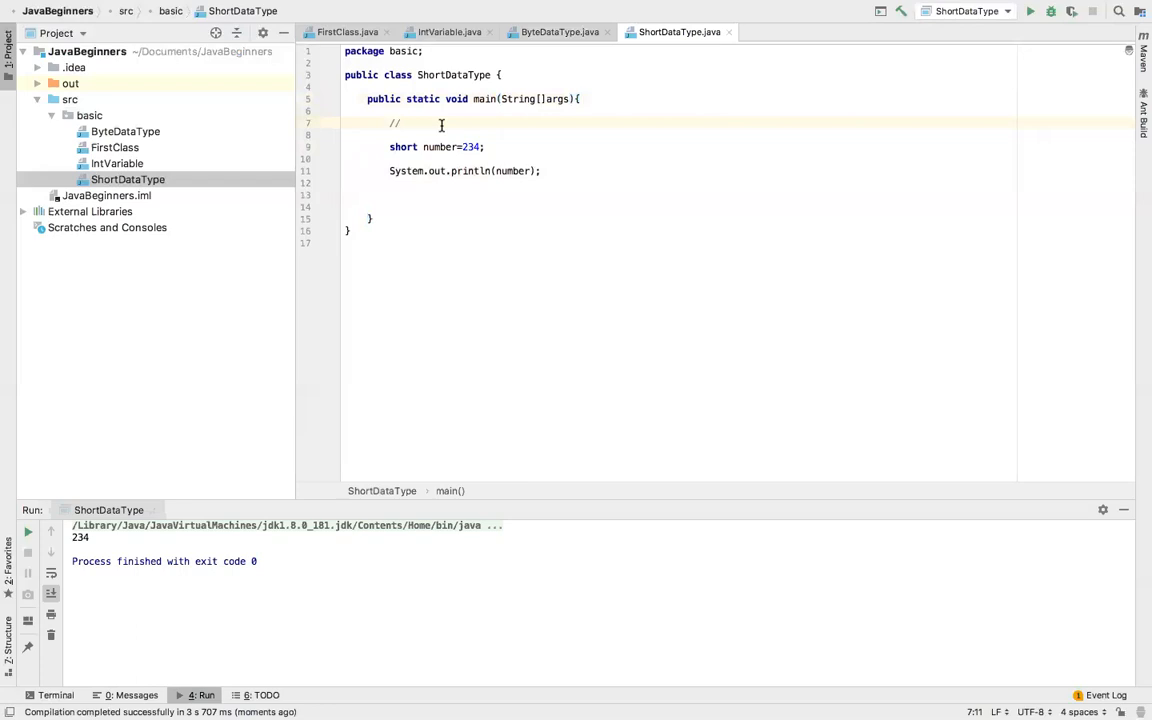
pyautogui.write('Short')
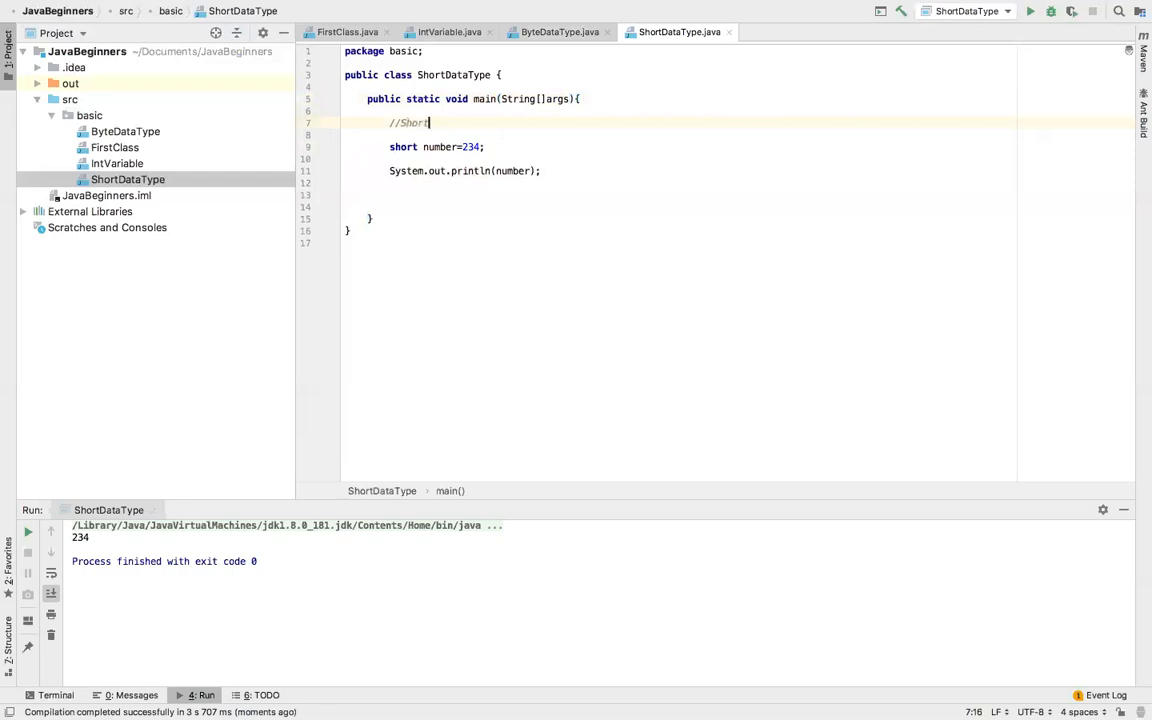
# Step: Complete the comment as Short number range: -32768 to 32767
pyautogui.write('number ran')
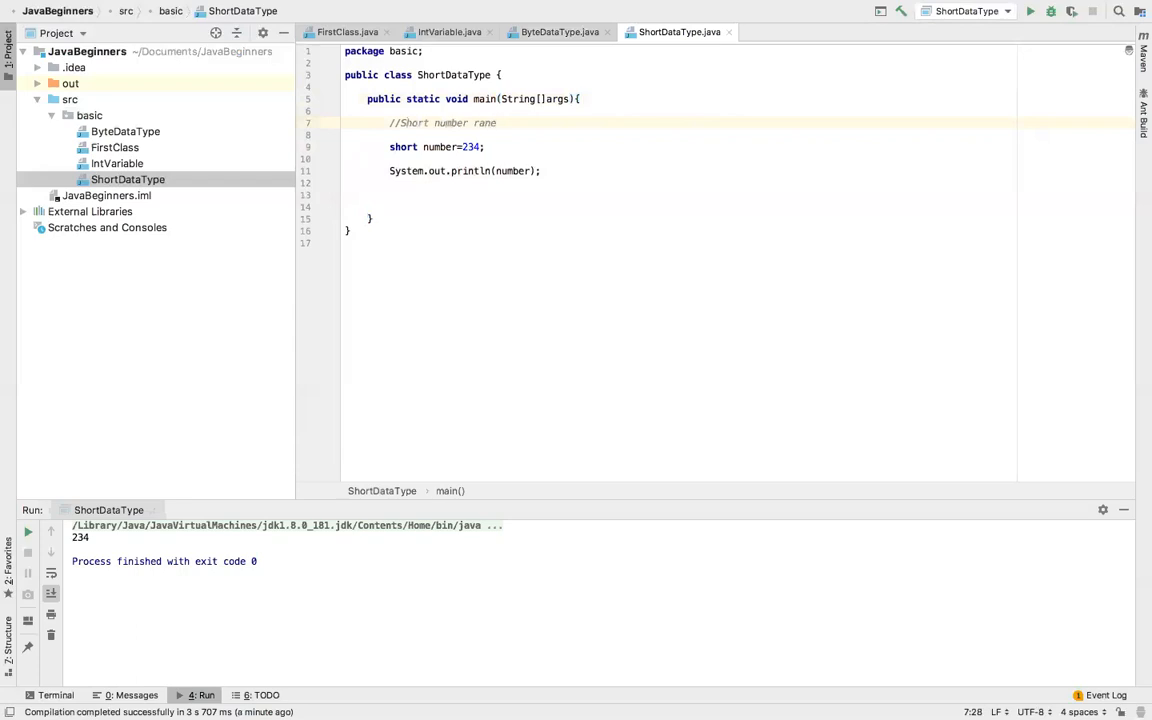
pyautogui.write('e:')
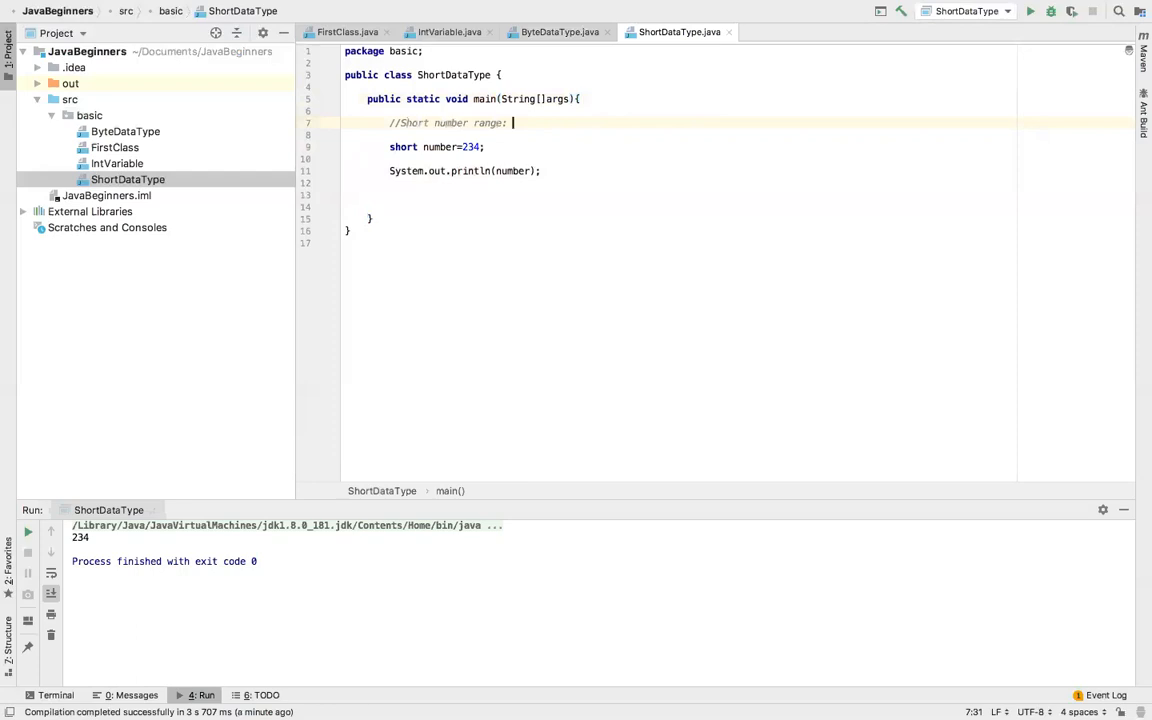
pyautogui.write('-')
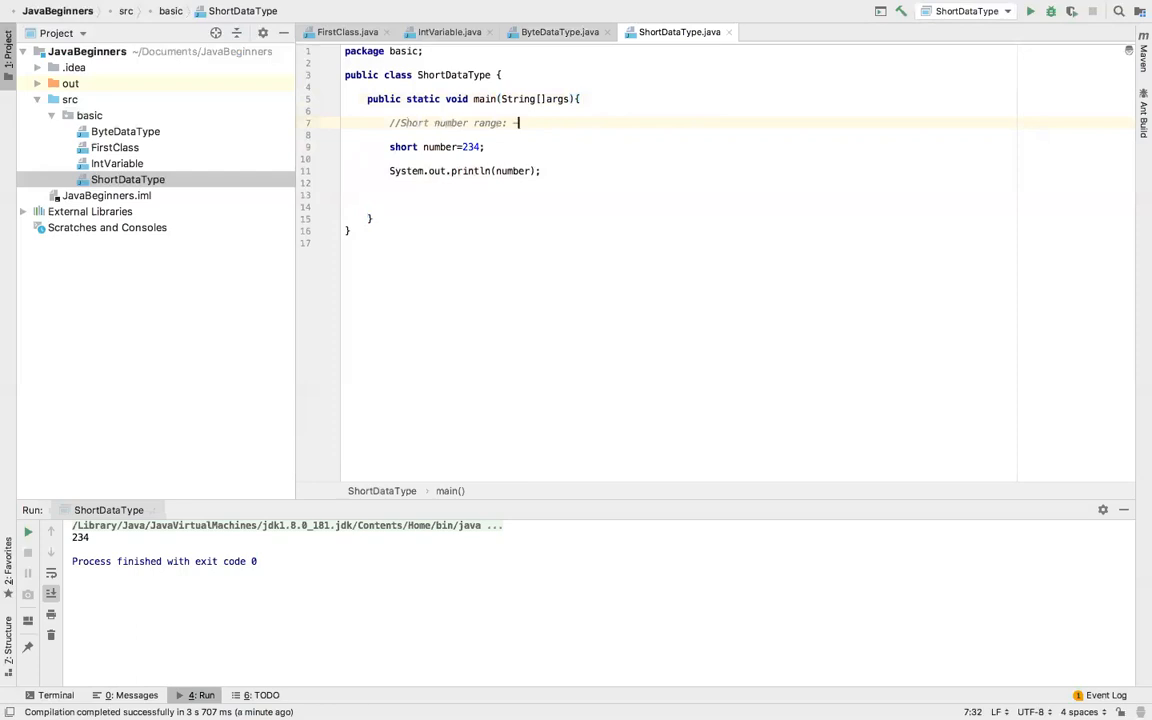
pyautogui.write('327')
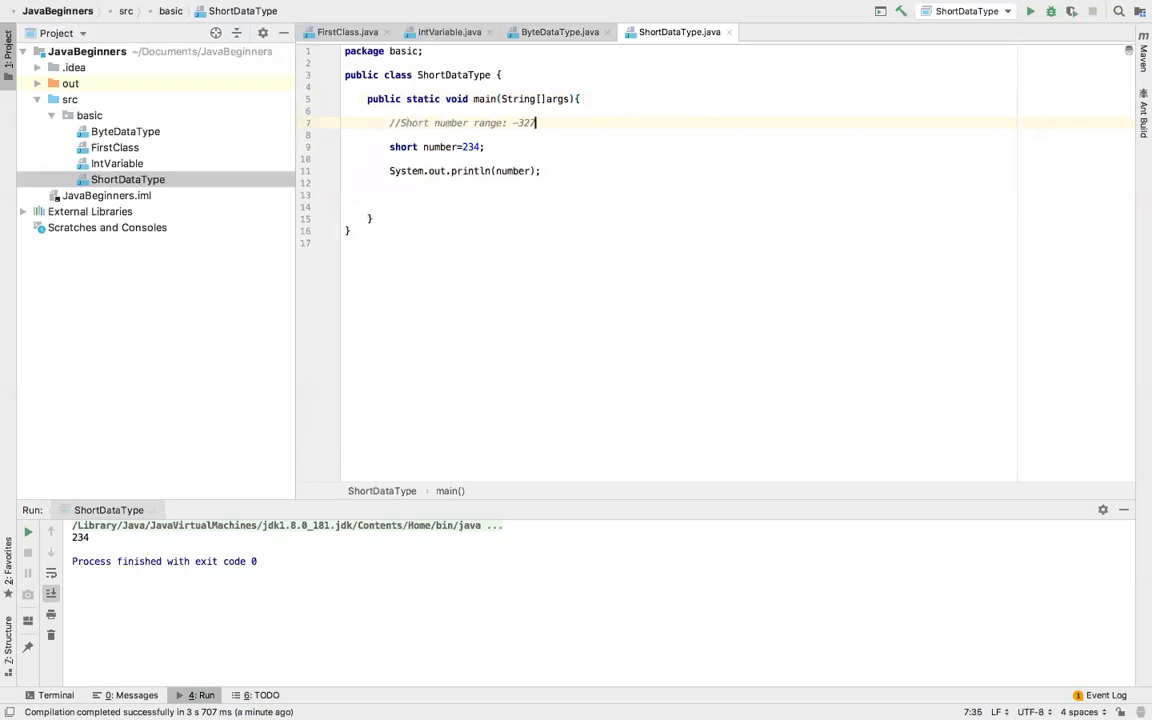
pyautogui.write('68 to 32767')
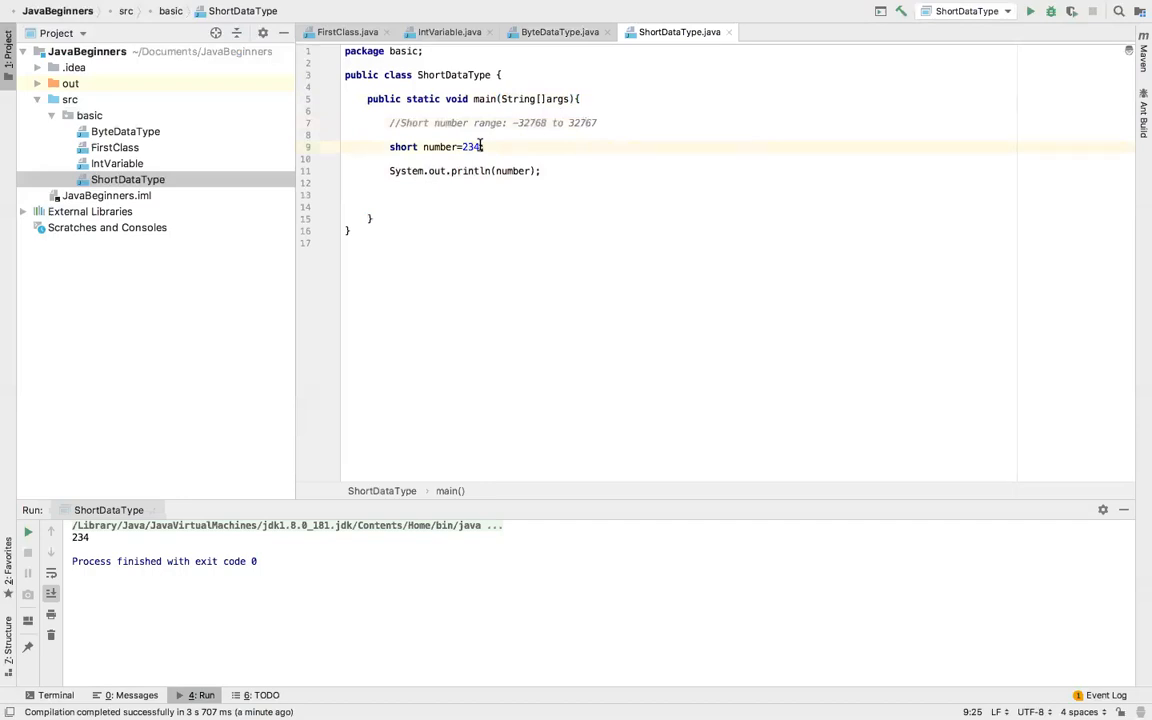
# Step: Change number to 32768 and run, getting the lossy conversion from int to short error
pyautogui.press('BackSpace')
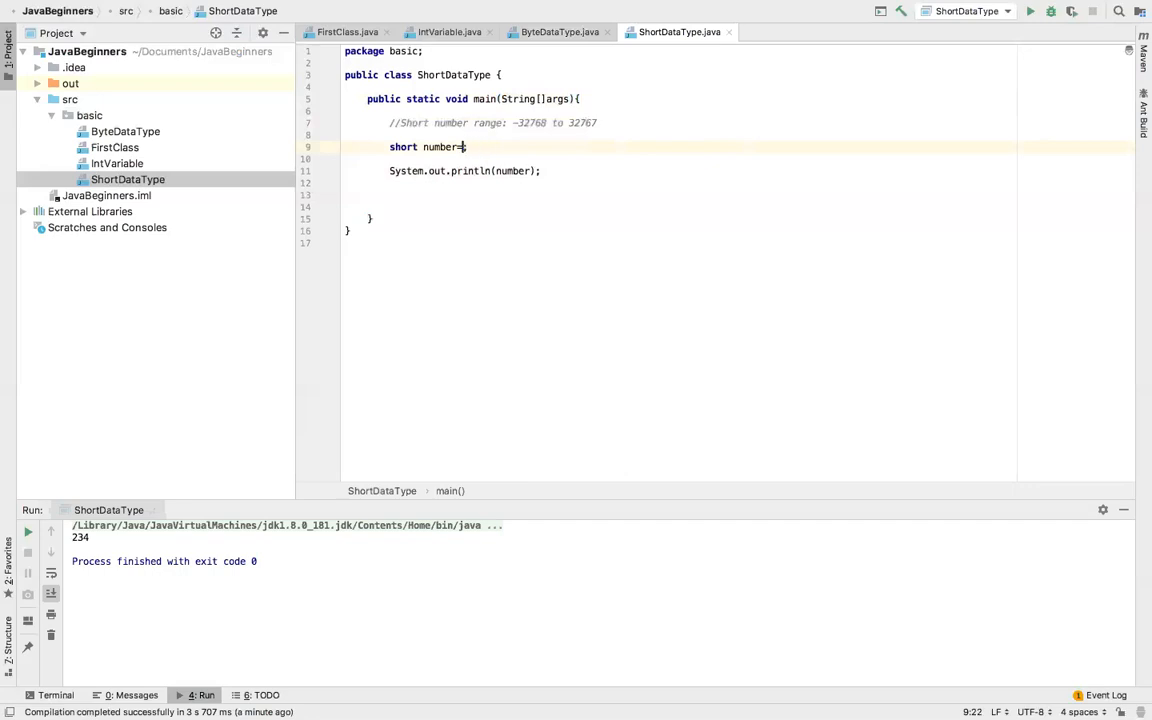
pyautogui.write('32768;')
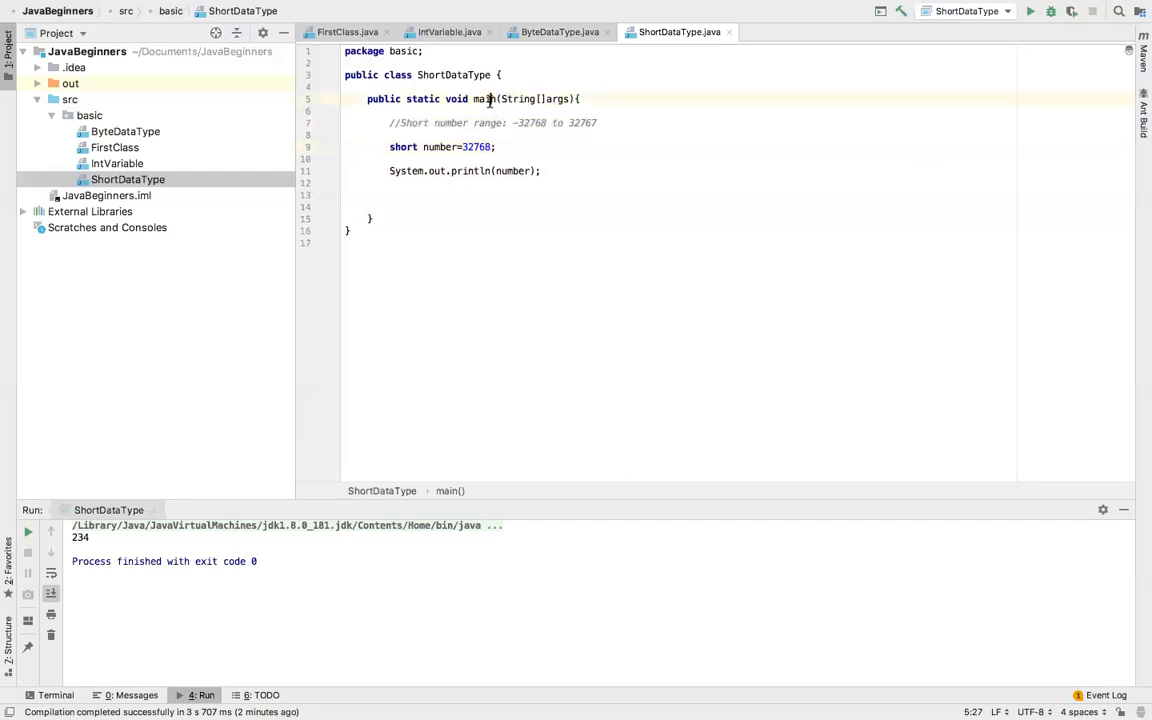
pyautogui.rightClick(488, 100)
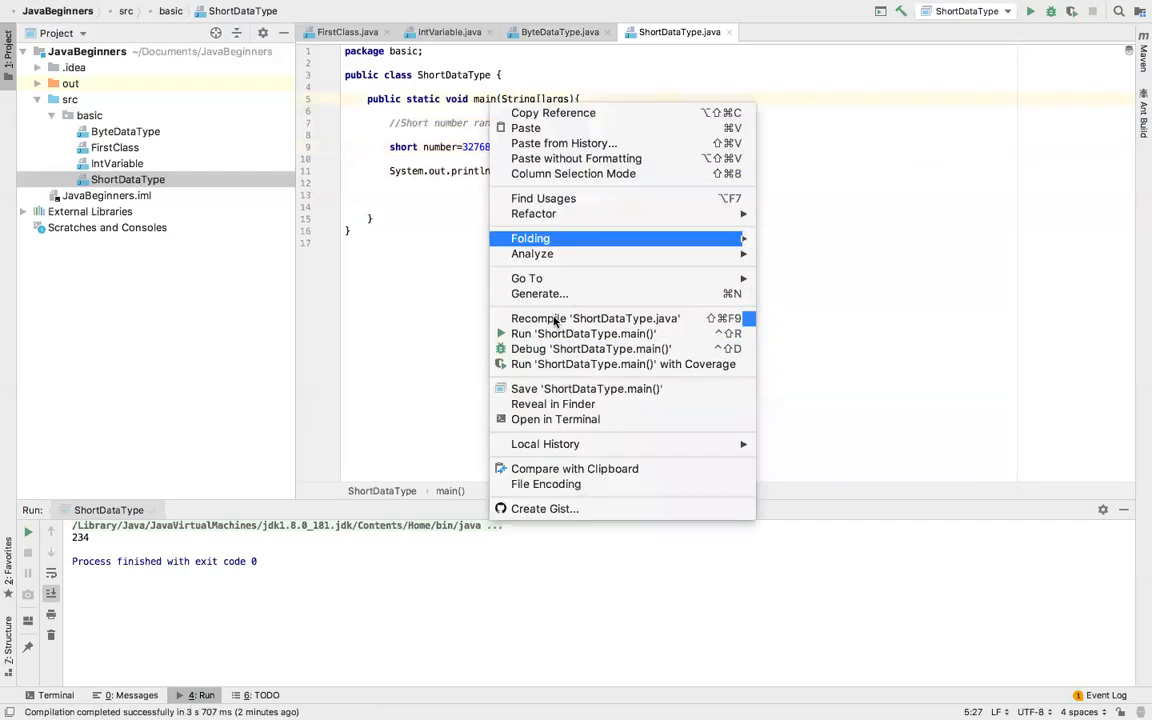
pyautogui.moveTo(584, 332)
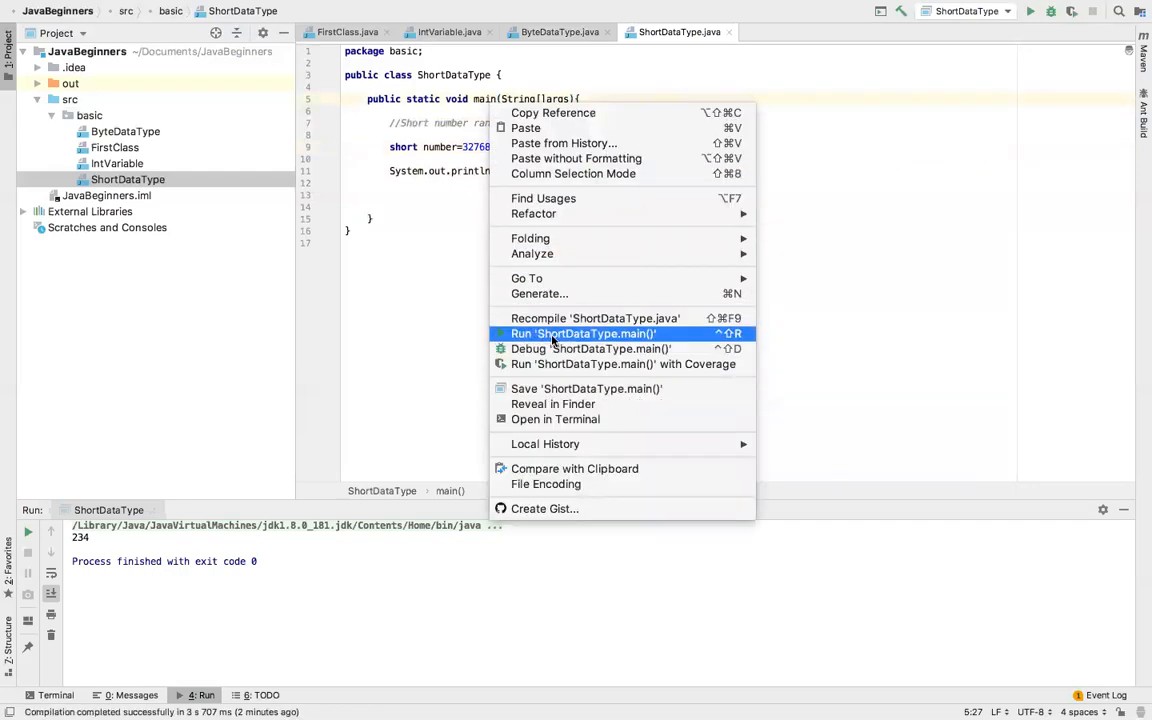
pyautogui.click(584, 332)
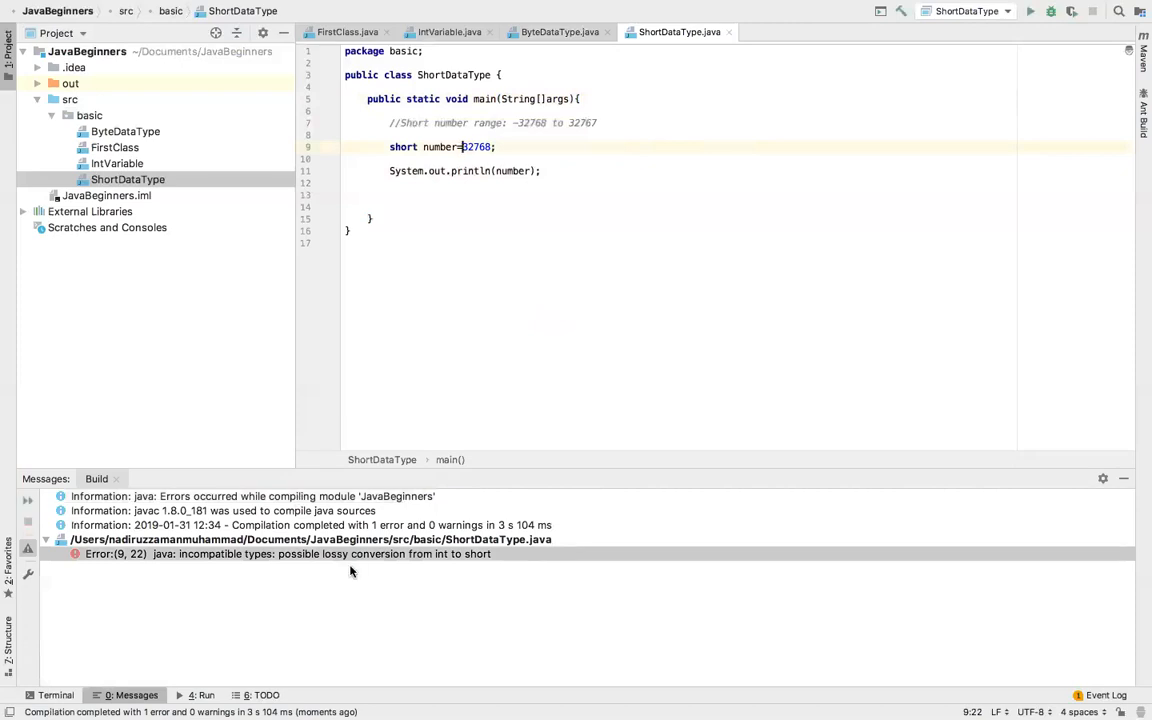
pyautogui.moveTo(460, 292)
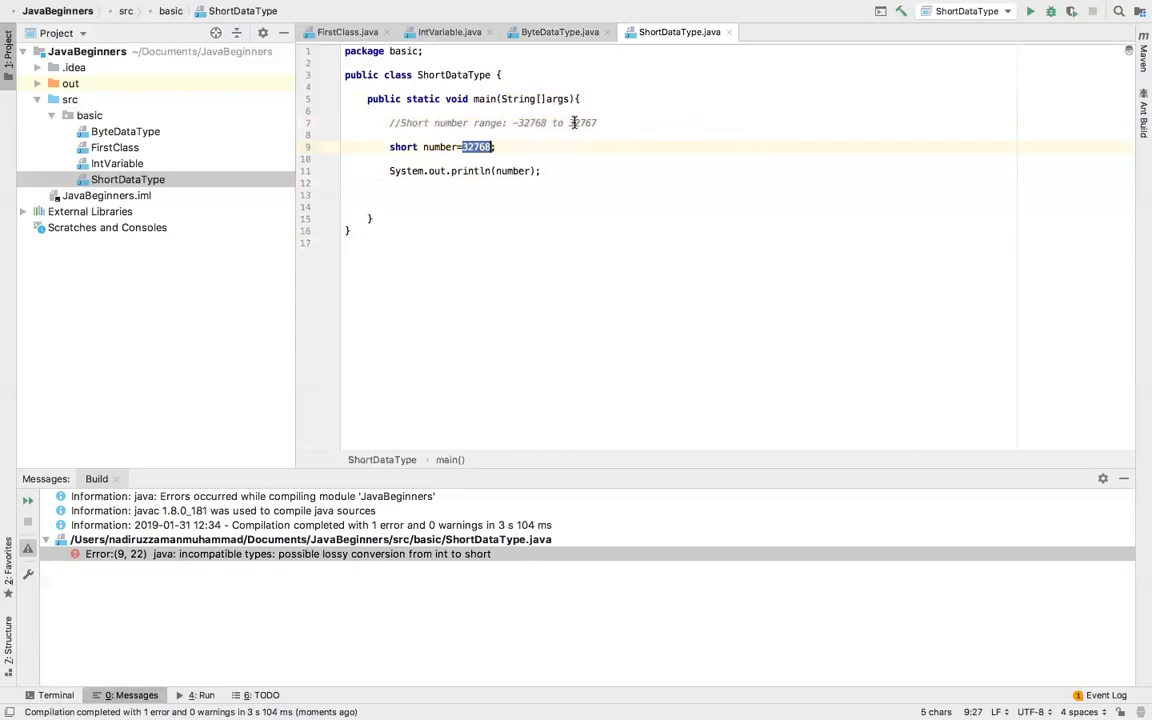
pyautogui.moveTo(580, 118)
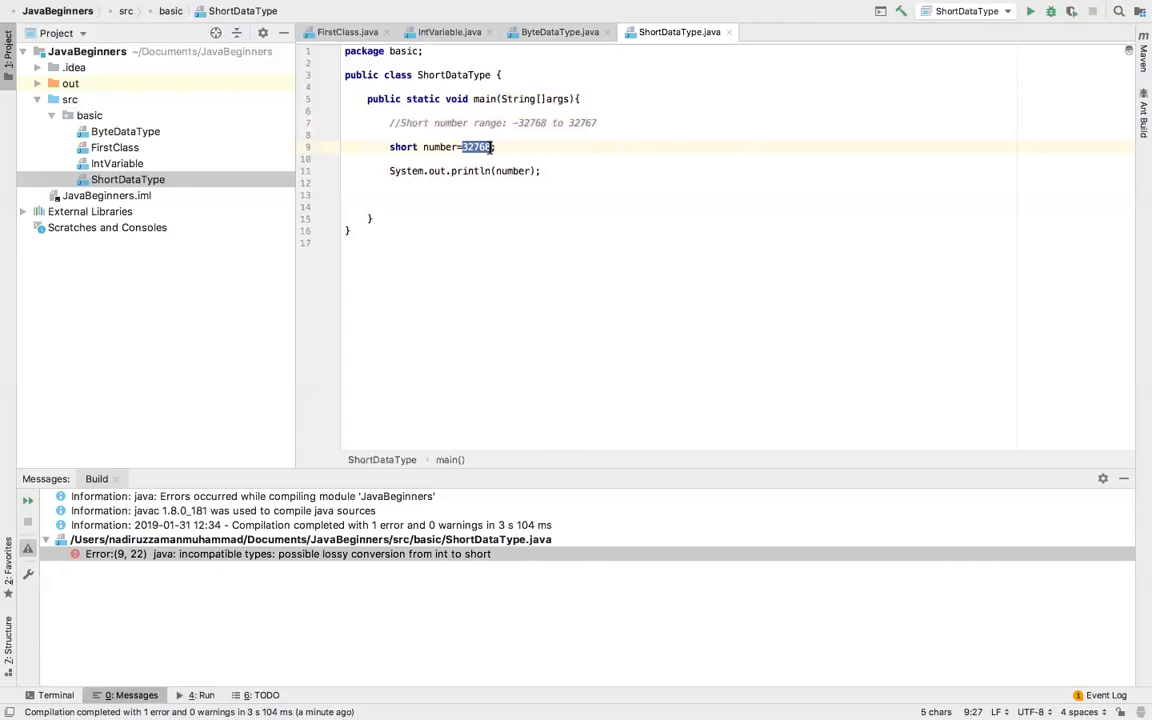
# Step: Change number to 32767 and run the class so it prints 32767
pyautogui.press('BackSpace')
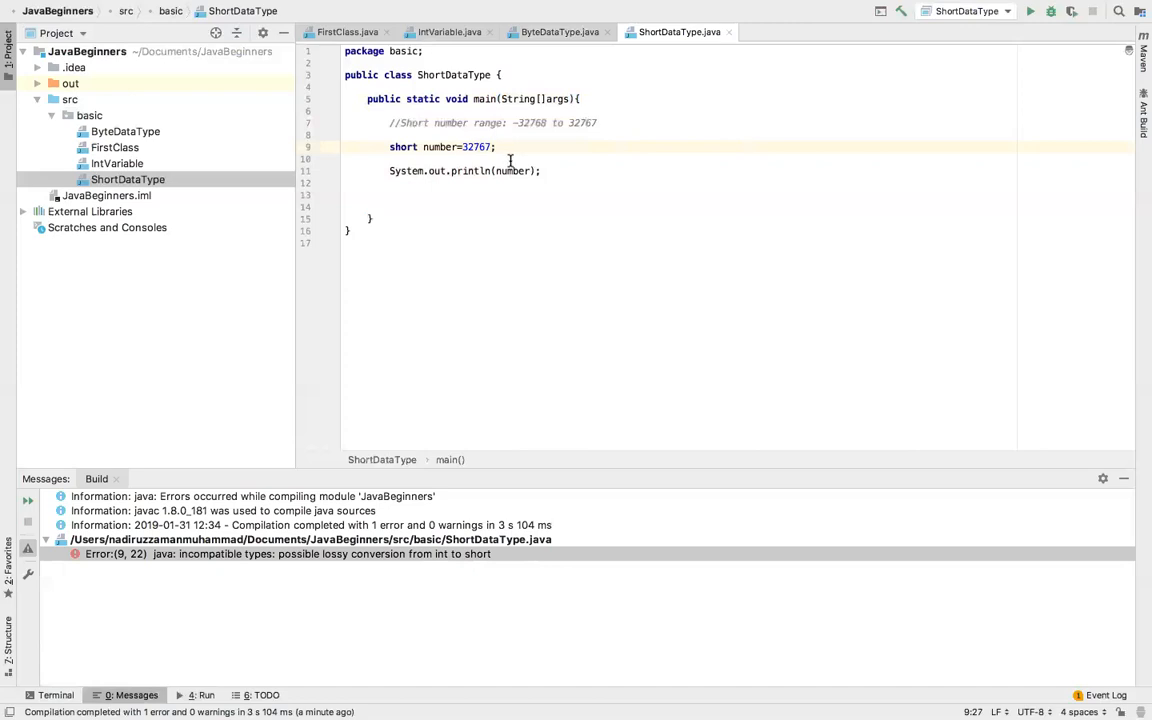
pyautogui.rightClick(490, 136)
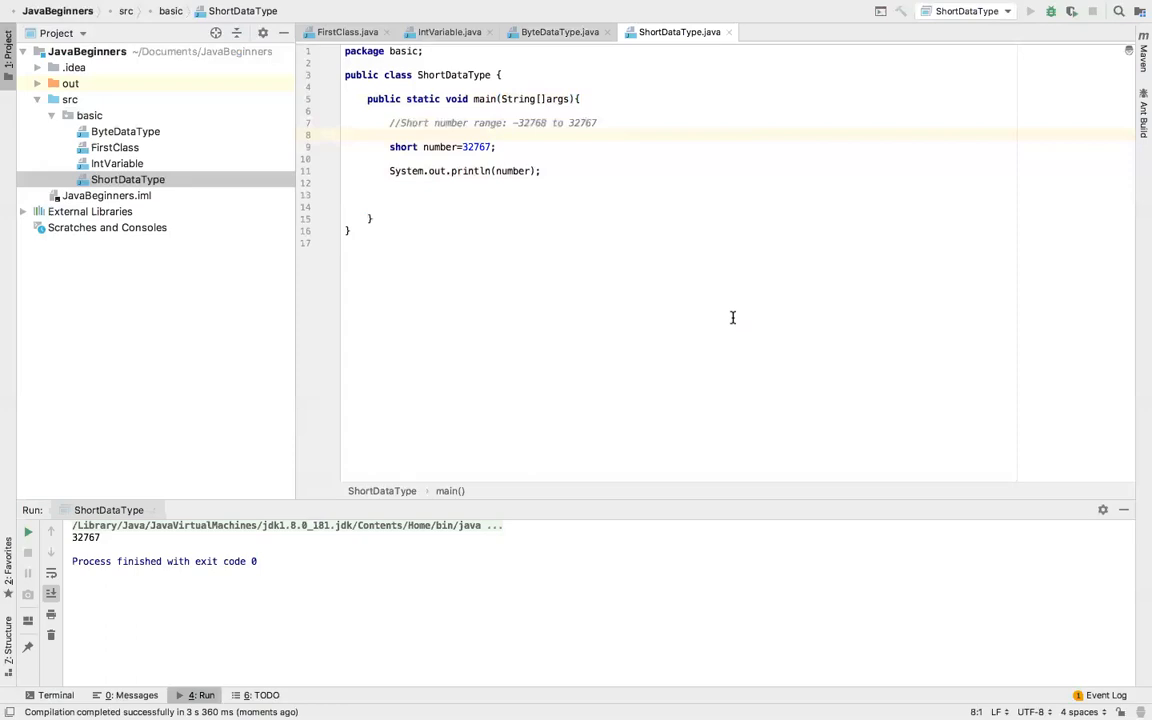
pyautogui.moveTo(620, 216)
pyautogui.write('-')
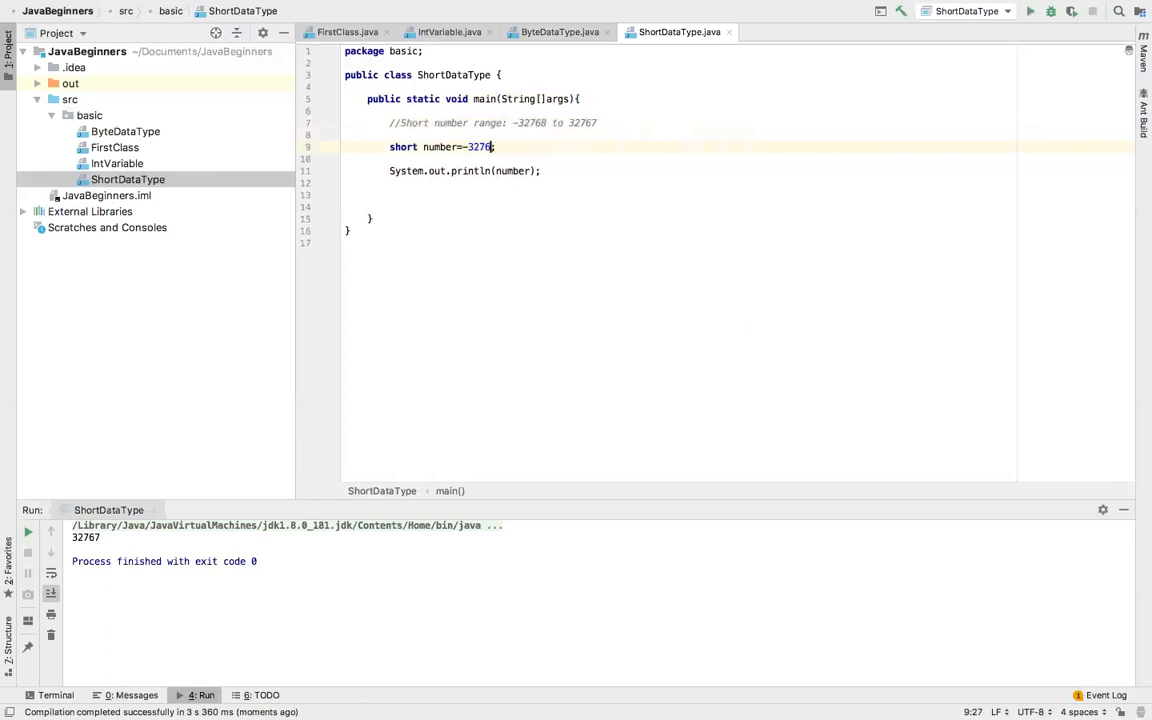
# Step: Set number to a negative in-range value and run the class so it prints without error
pyautogui.write('1')
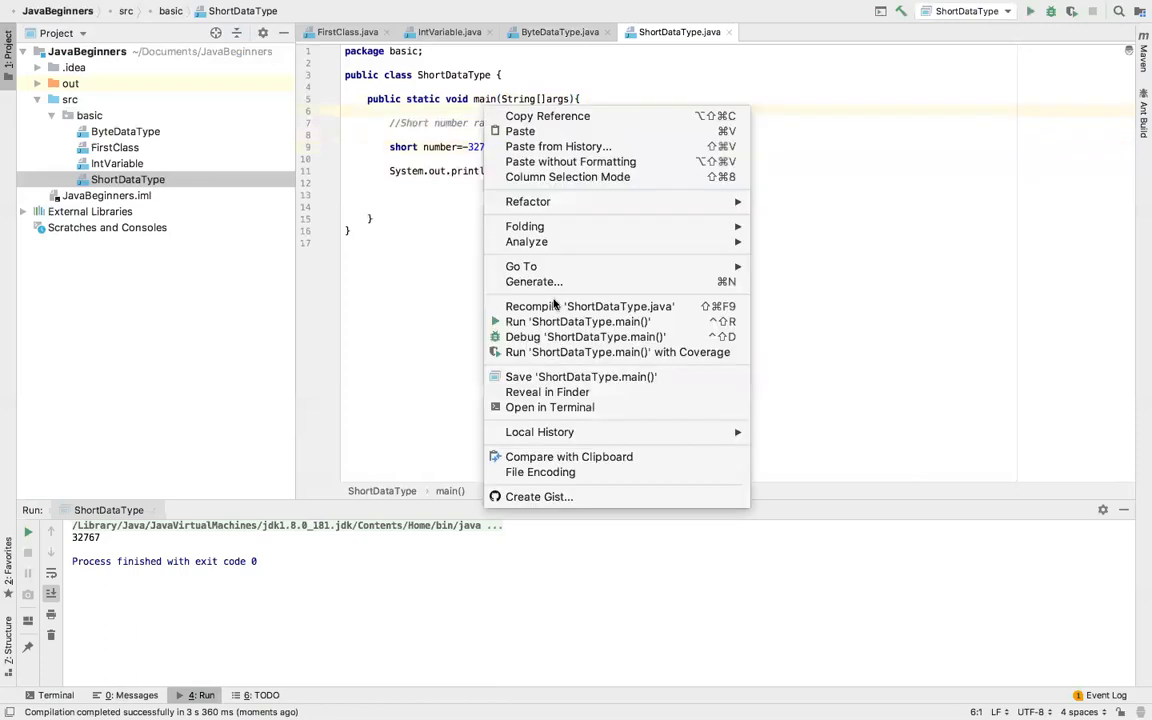
pyautogui.moveTo(580, 376)
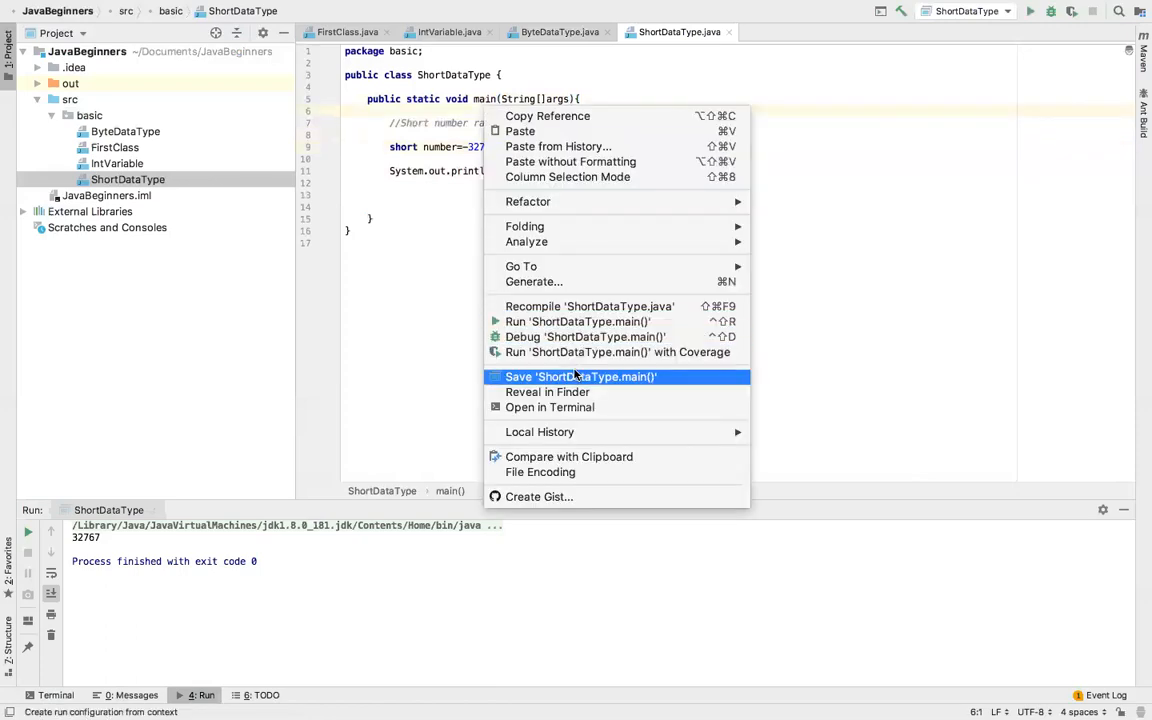
pyautogui.click(636, 360)
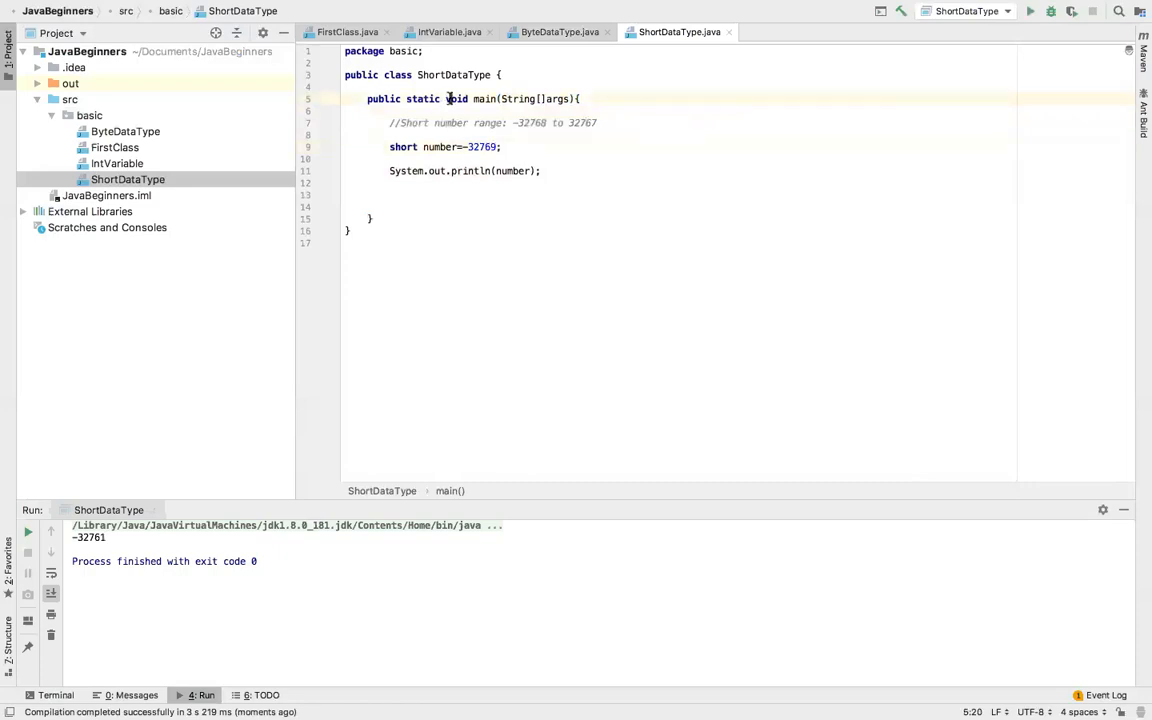
# Step: Run the class with number at -32769 to get the lossy conversion error
pyautogui.rightClick(450, 98)
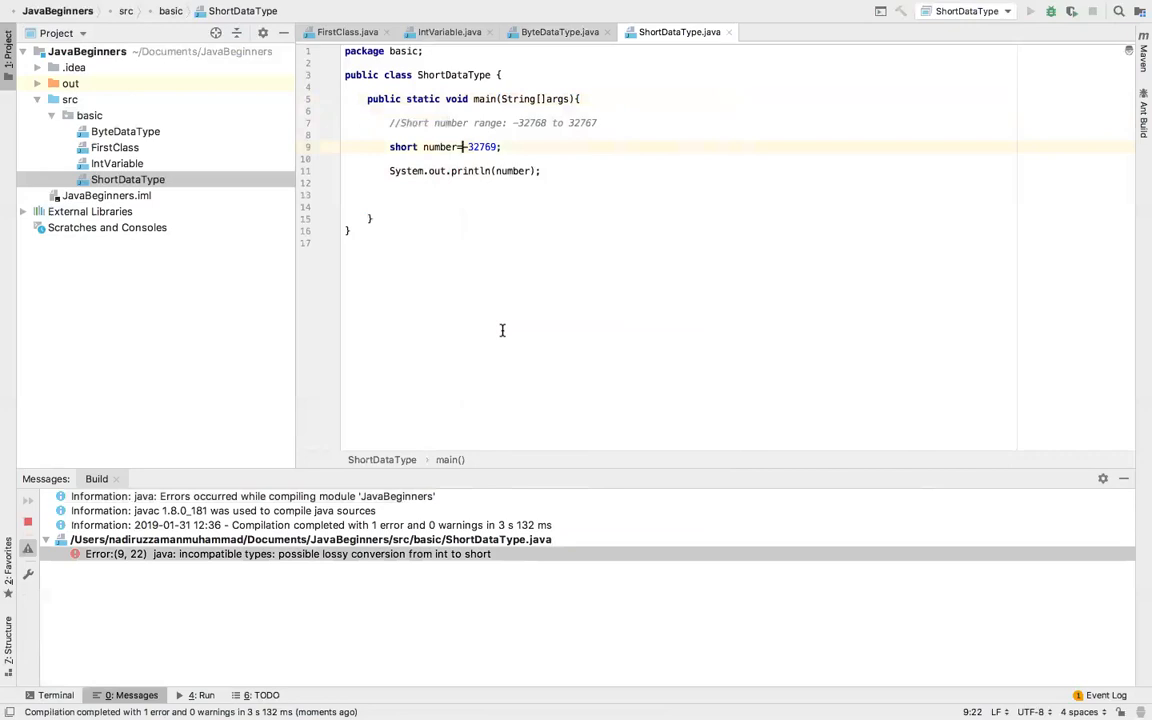
pyautogui.moveTo(502, 326)
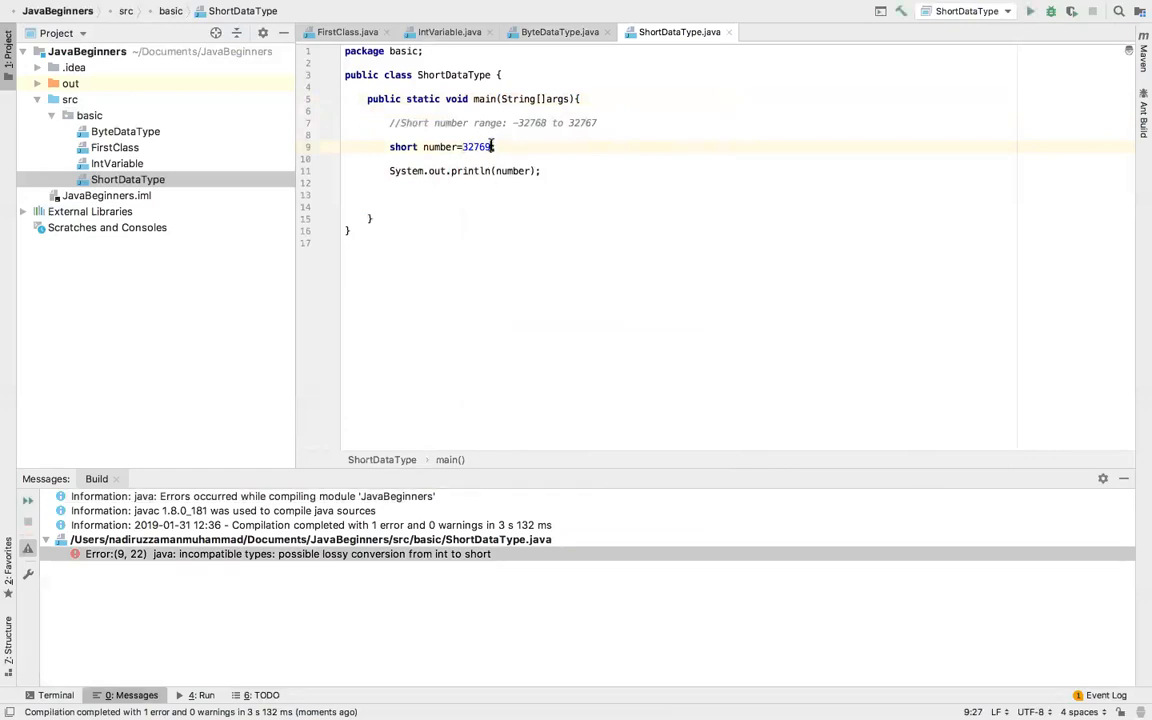
# Step: Replace -32769 with the in-range value 231 in the number declaration
pyautogui.press('BackSpace')
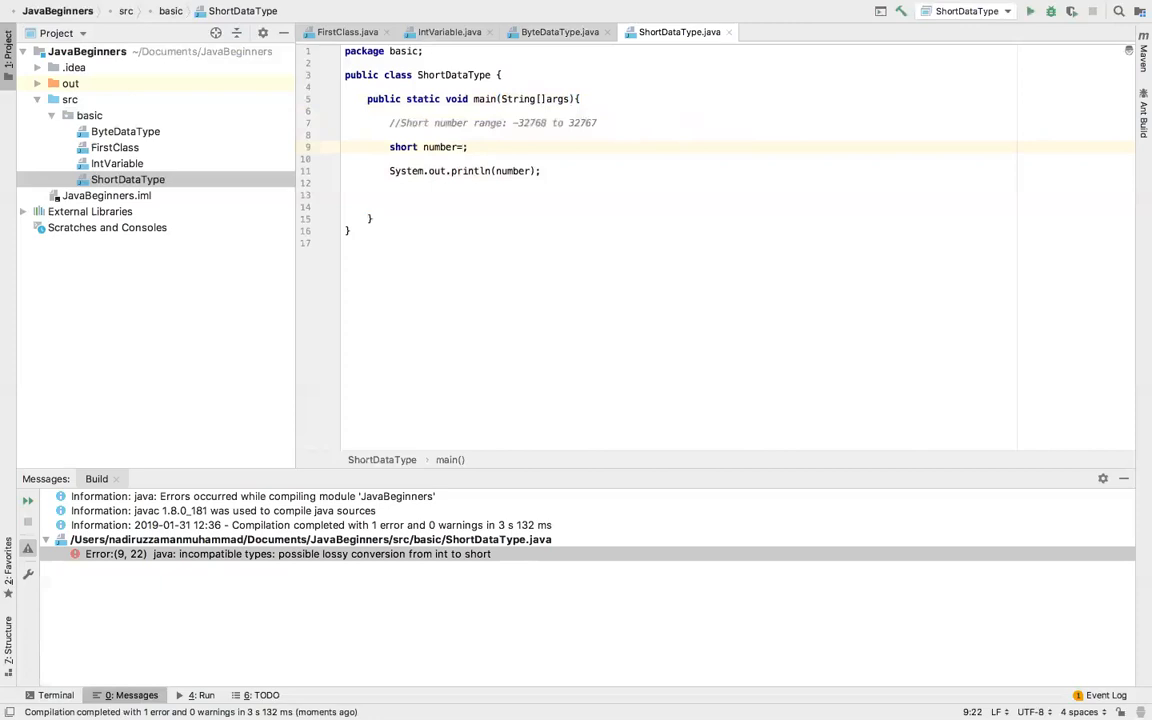
pyautogui.write('231')
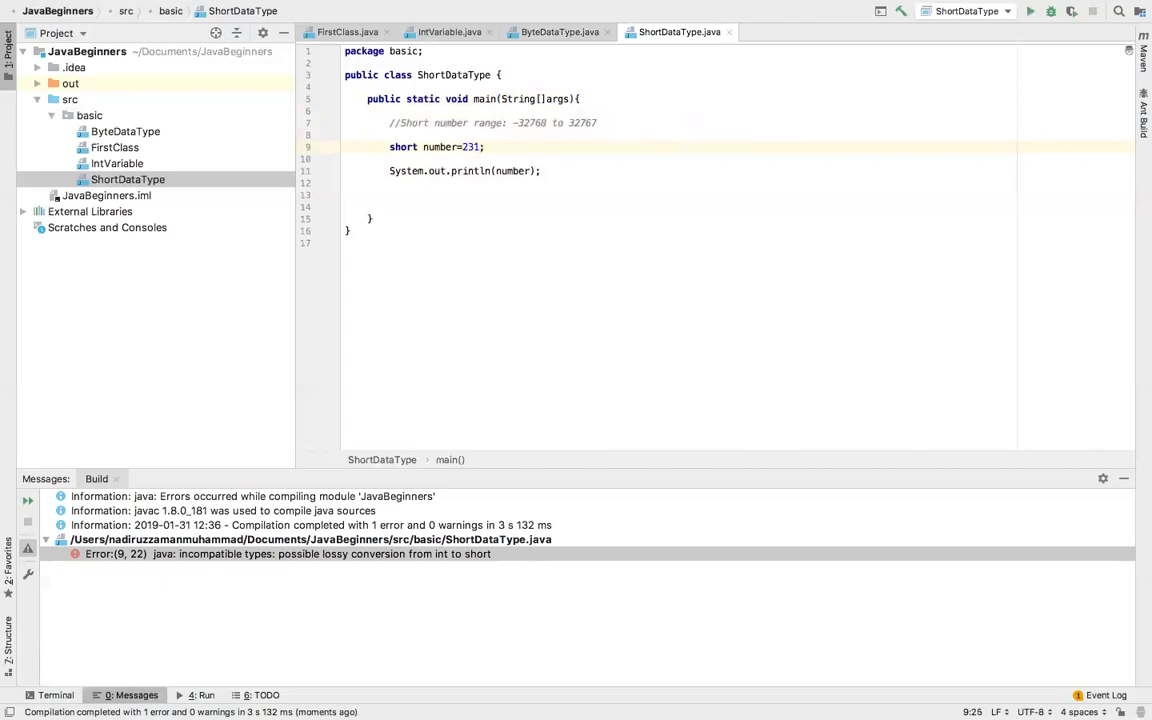
pyautogui.rightClick(484, 98)
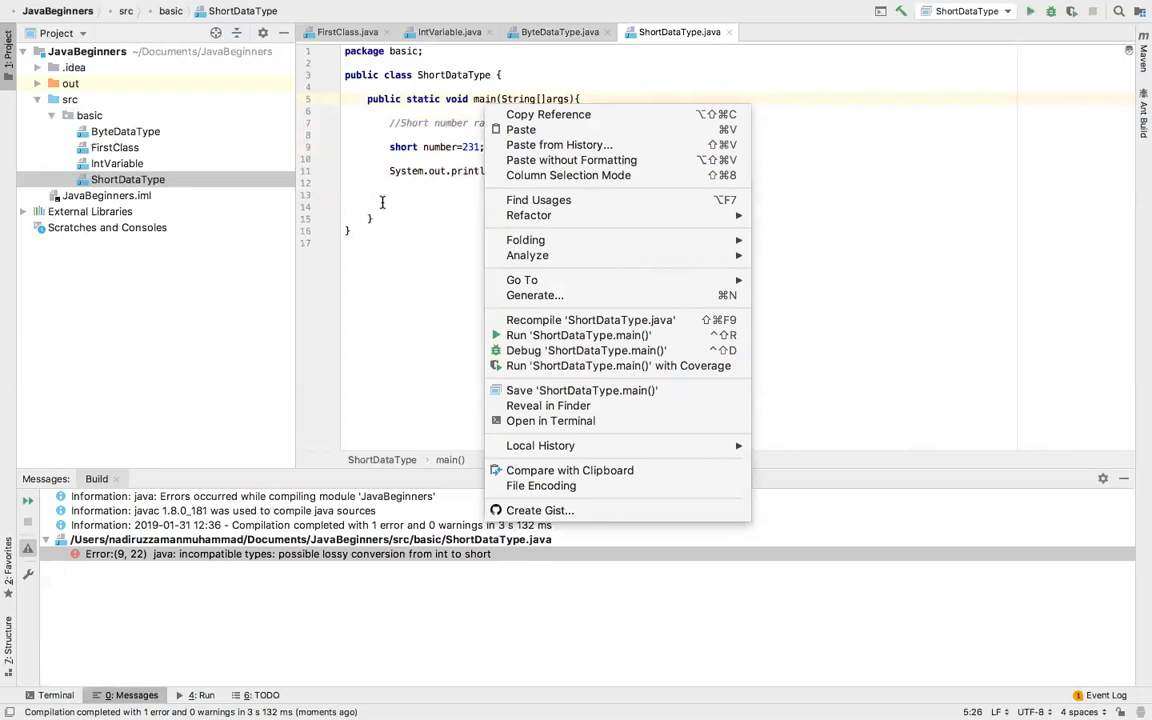
# Step: Dismiss the run context menu without running, keeping number at 231
pyautogui.click(448, 218)
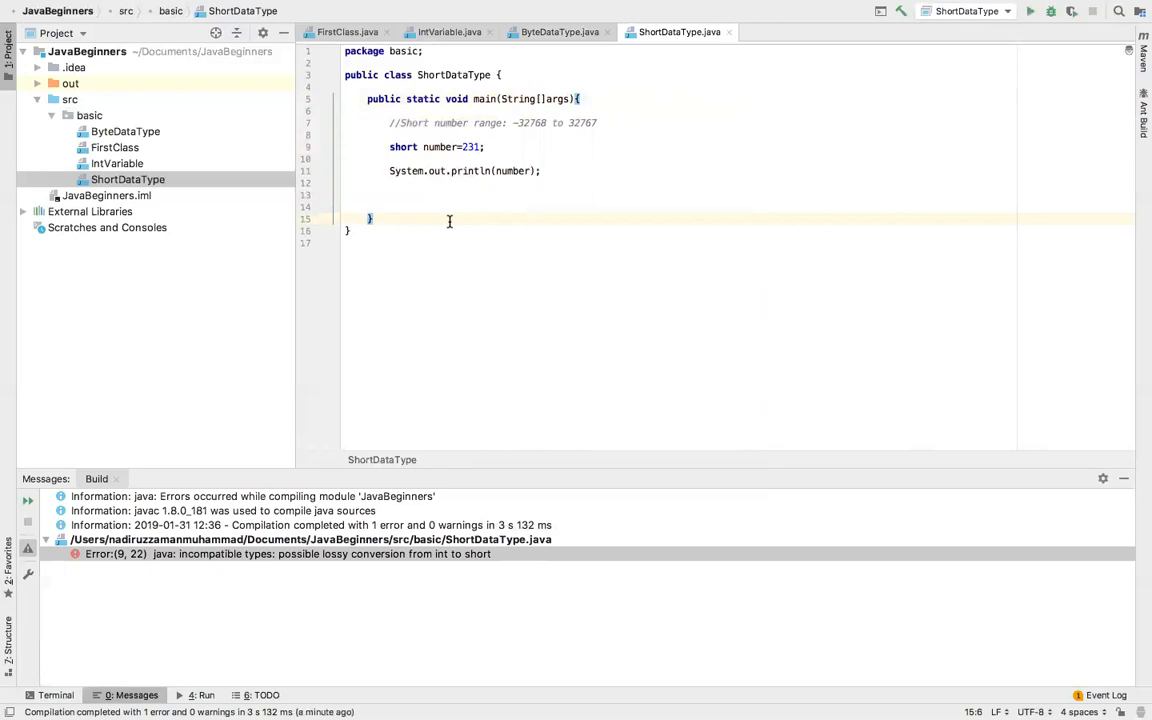
pyautogui.moveTo(992, 24)
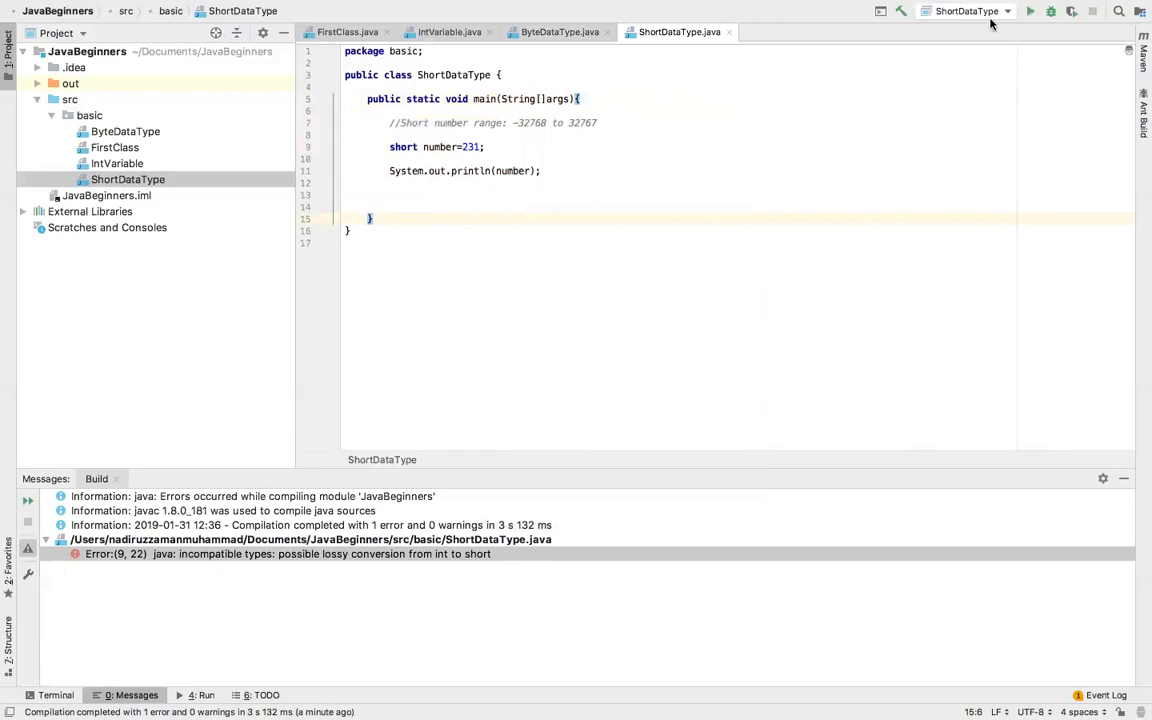
pyautogui.moveTo(984, 12)
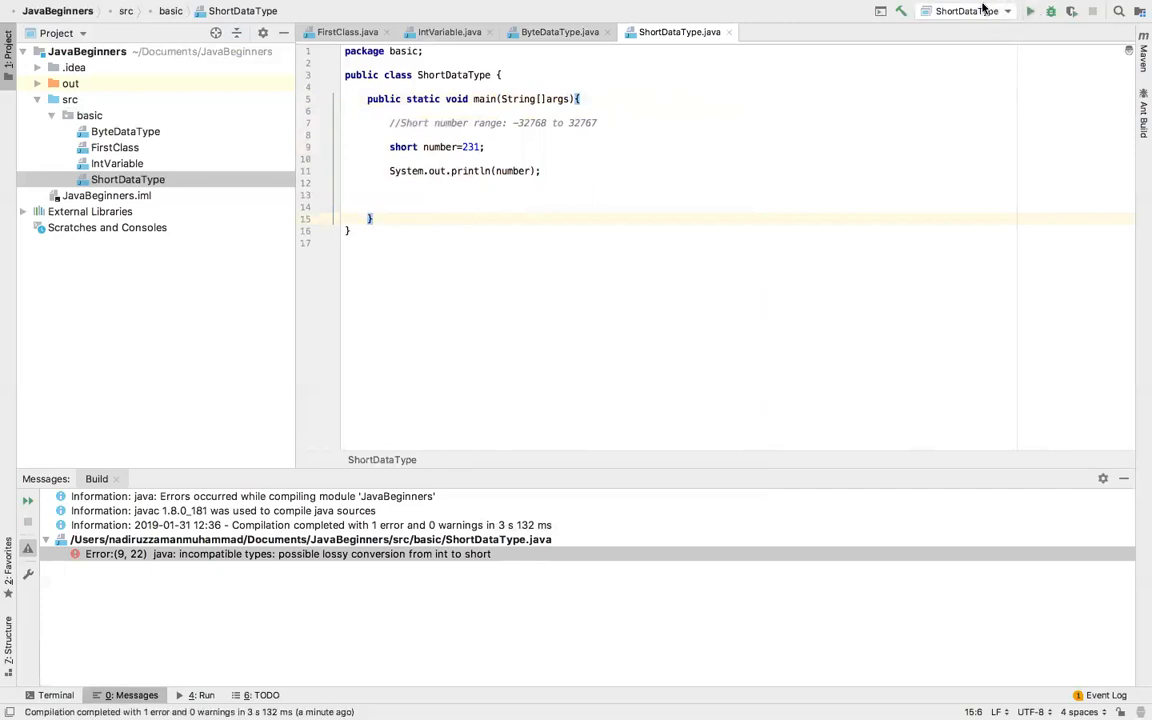